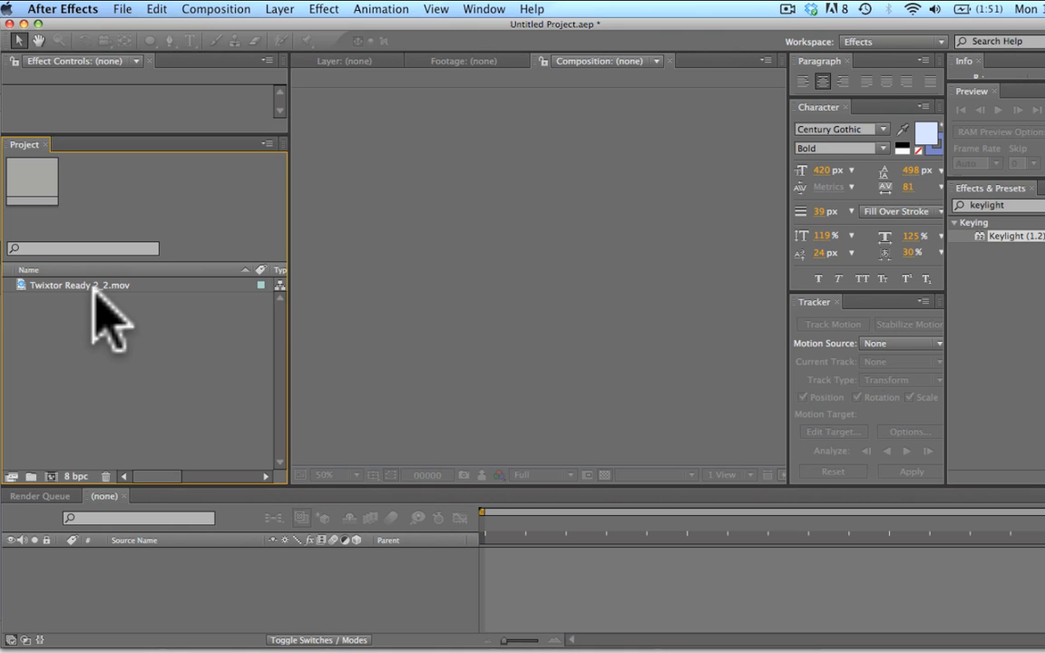
# Make a composition from Twixtor Ready 2_2.mov and scrub to the moment the gun fires.
pyautogui.click(80, 285)
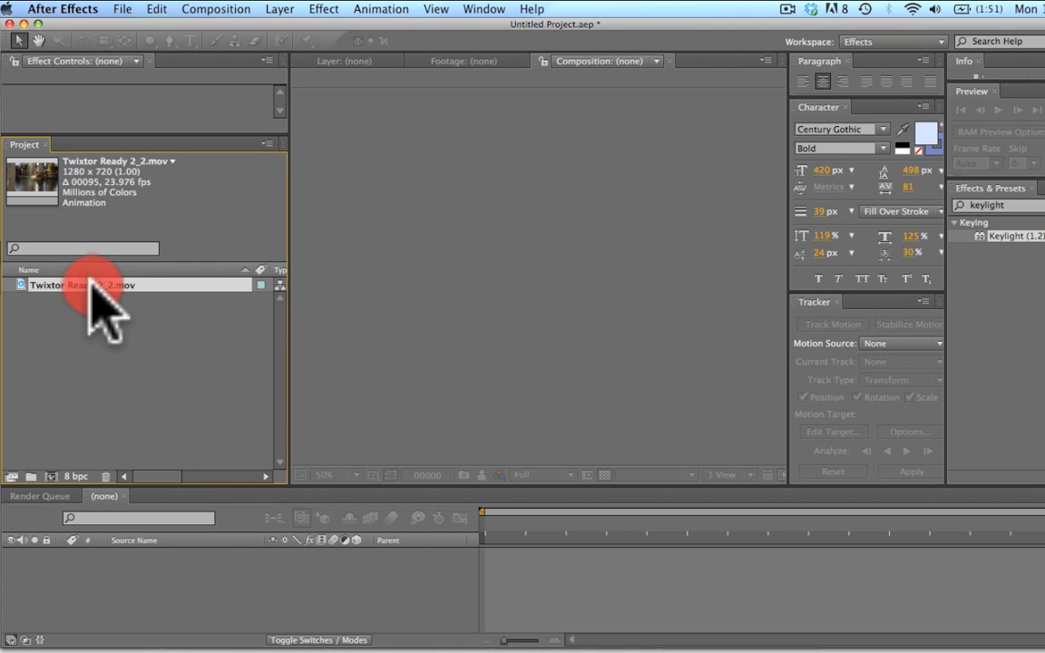
pyautogui.doubleClick(82, 285)
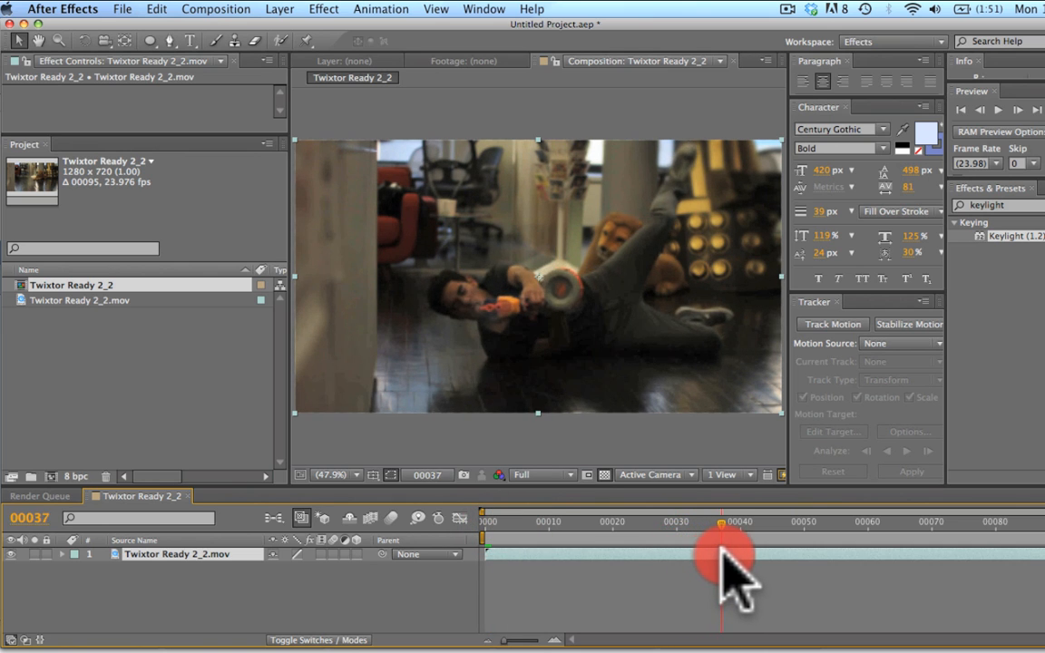
pyautogui.moveTo(722, 553); pyautogui.dragTo(760, 554)
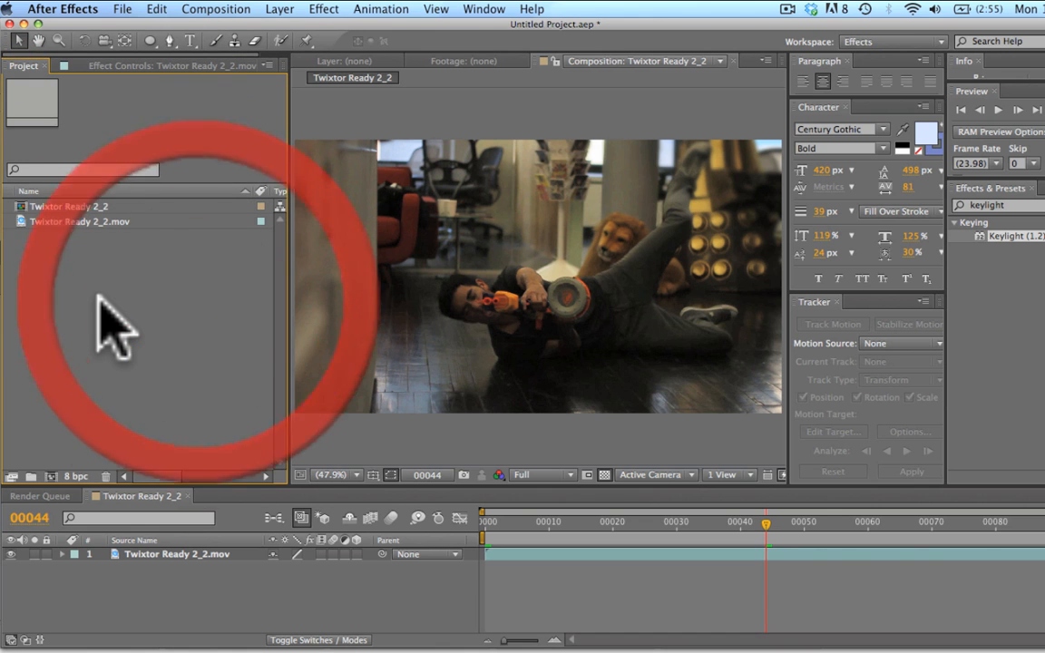
# Create a new 400 × 400 composition containing a pale solid layer with default settings.
pyautogui.click(216, 10)
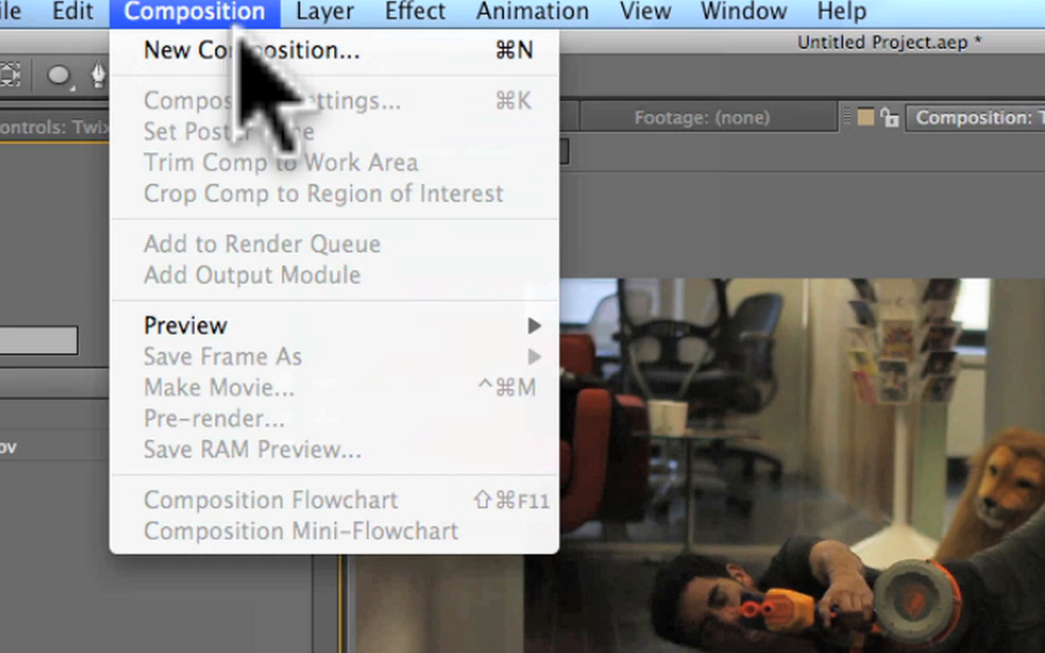
pyautogui.click(250, 51)
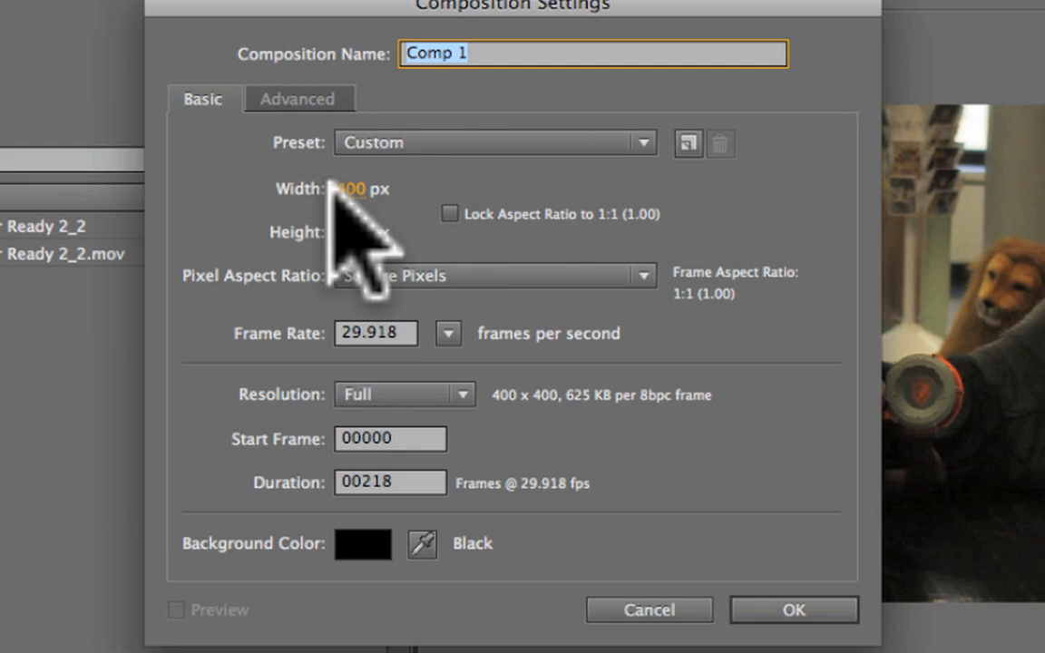
pyautogui.click(793, 610)
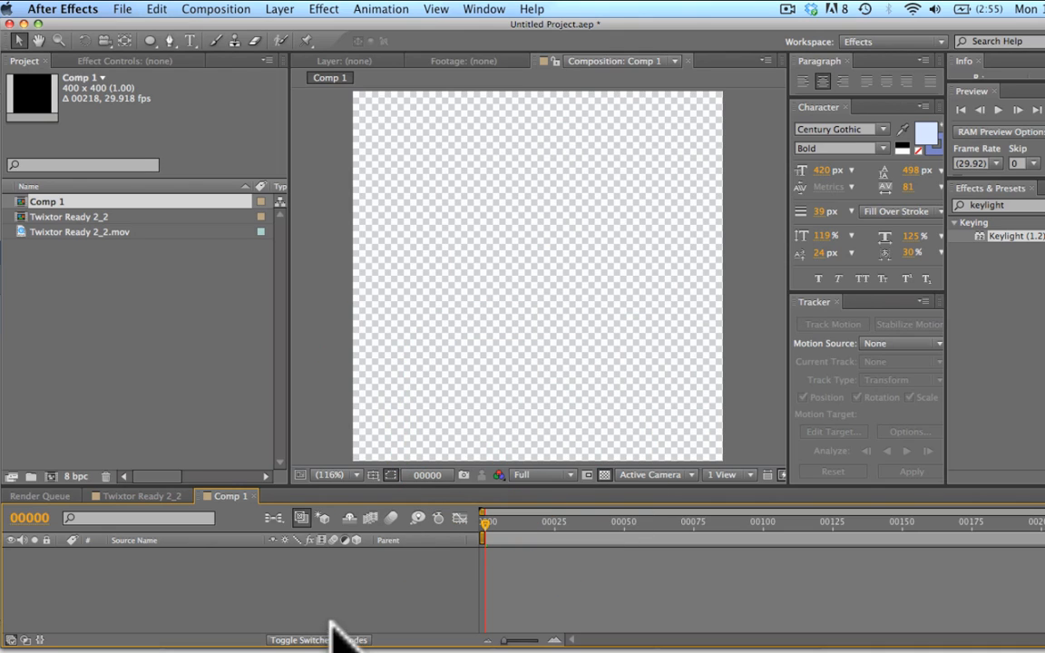
pyautogui.press('cmd+y')
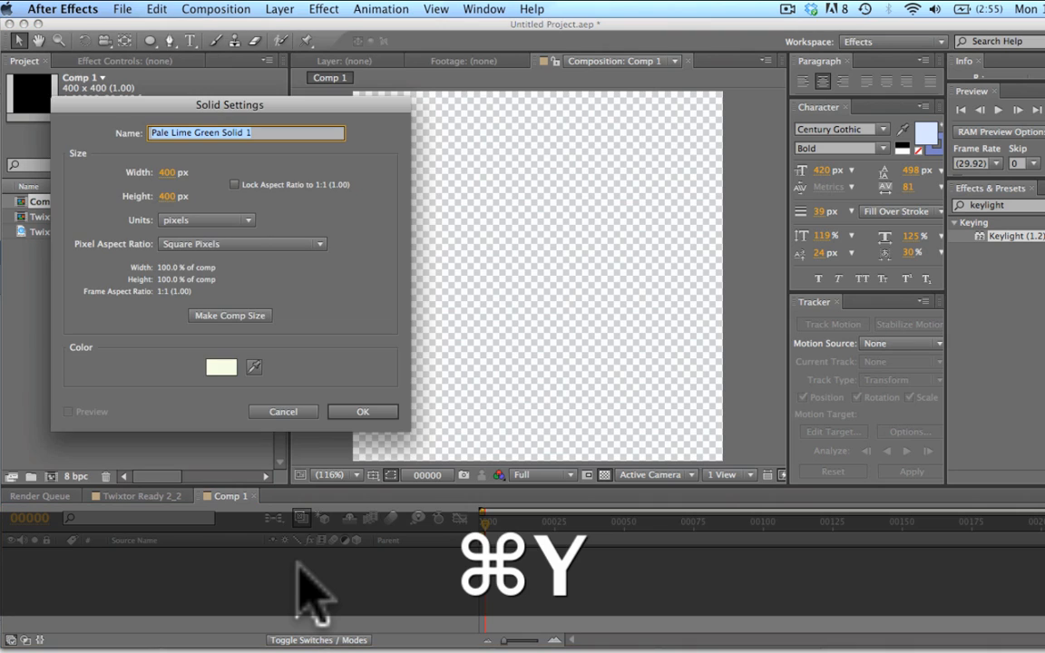
pyautogui.click(363, 410)
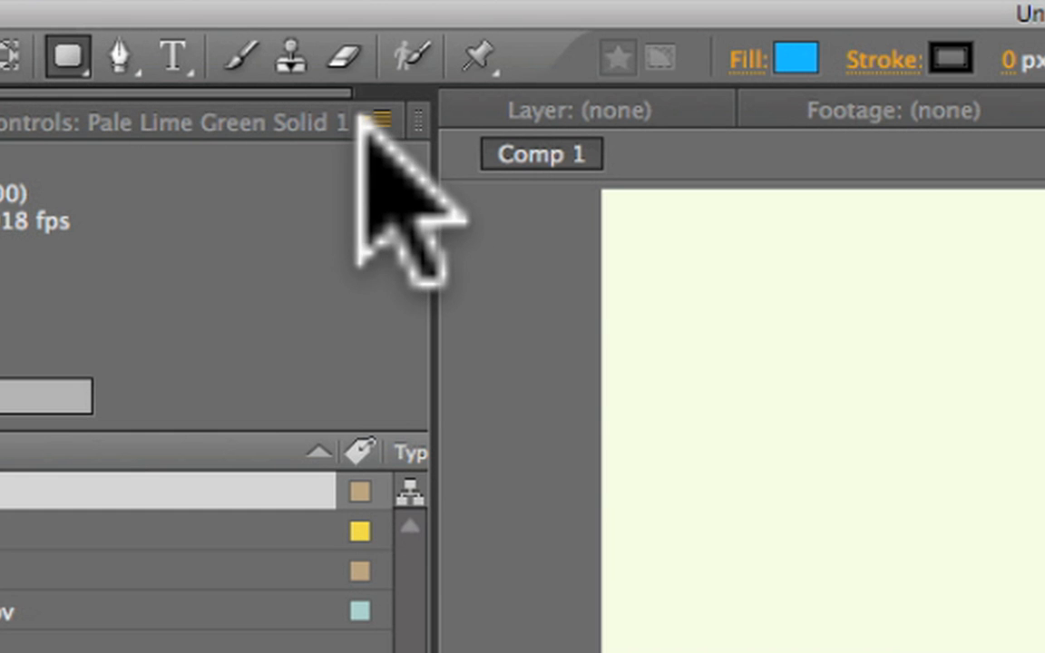
# Add a full-size circular mask to the solid and paste a duplicate of it as a second mask.
pyautogui.press('cmd+z')
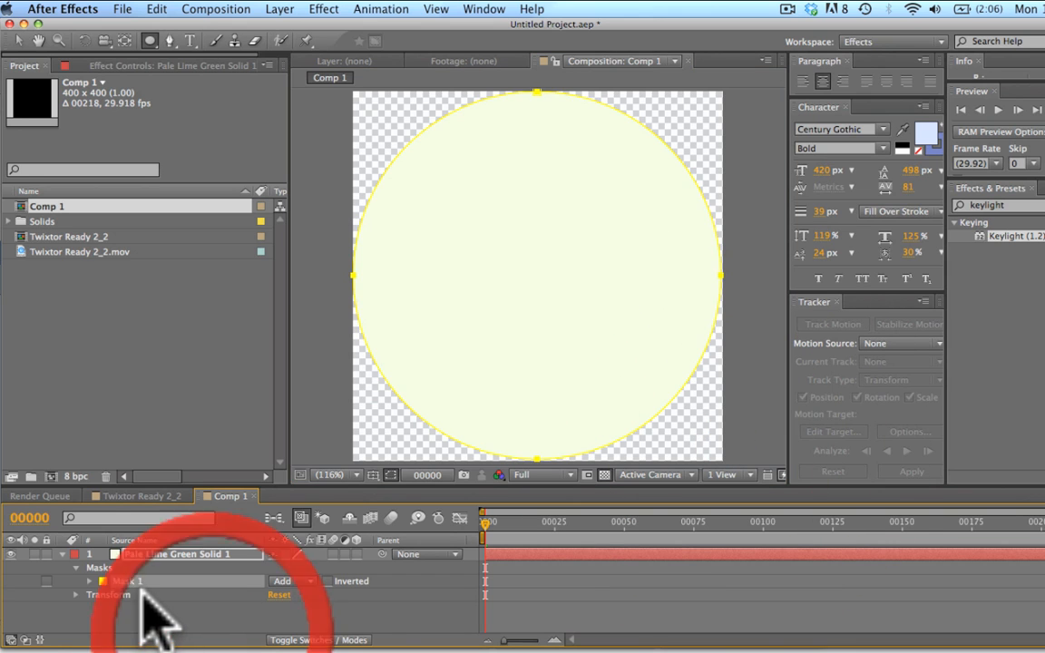
pyautogui.press('cmd+c')
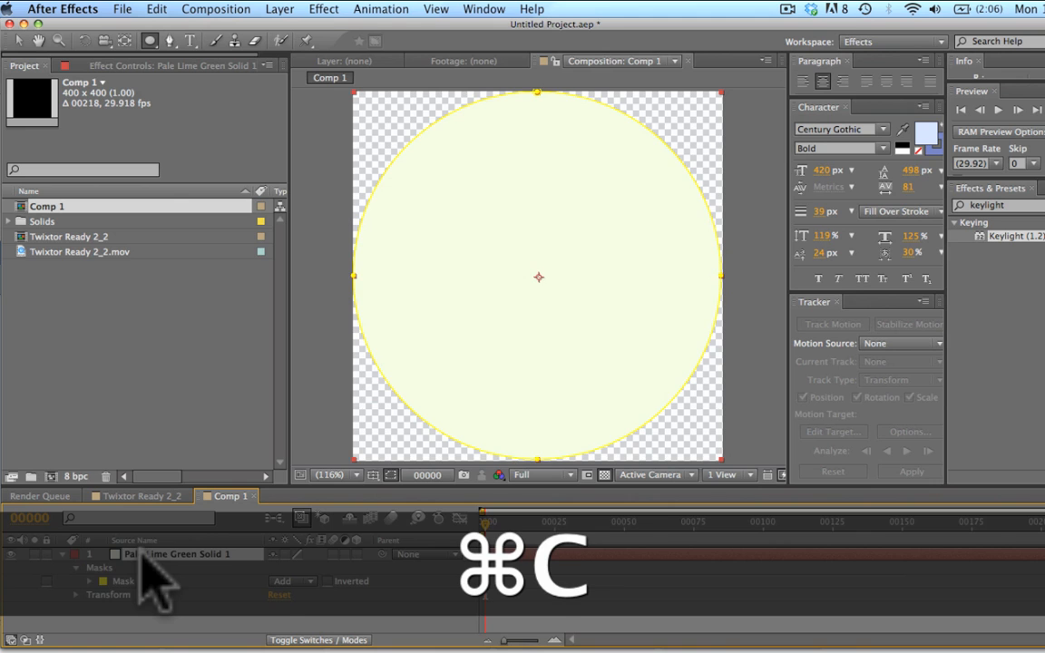
pyautogui.press('cmd+v')
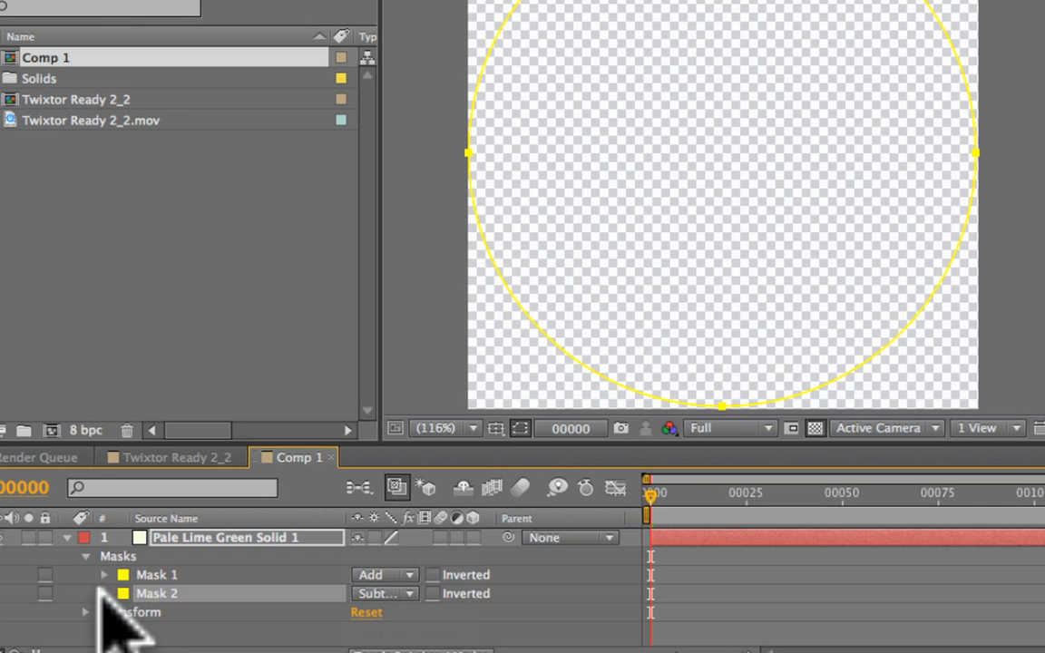
# Keyframe Mask 2's expansion from frame 0 to frame 20 so the inner hole grows into a thin ring.
pyautogui.click(104, 593)
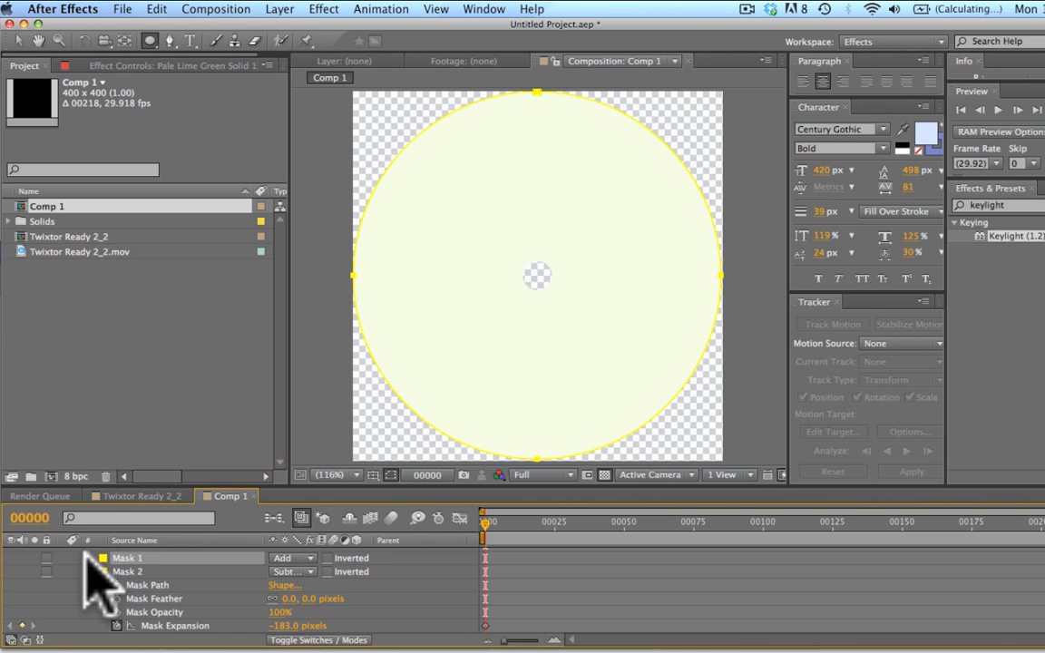
pyautogui.click(89, 559)
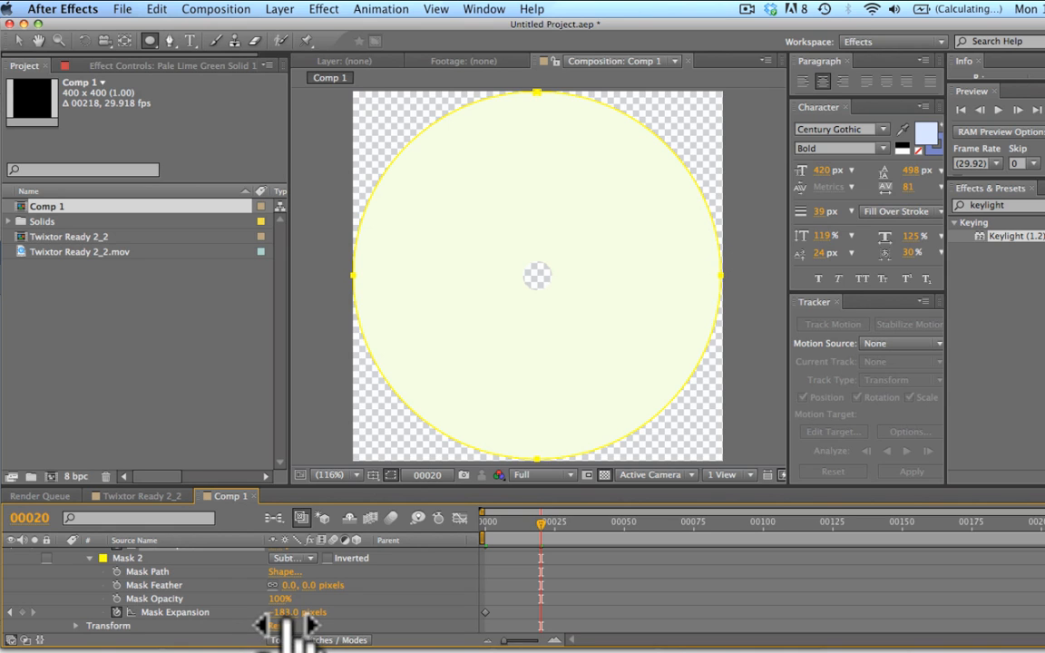
pyautogui.moveTo(300, 614); pyautogui.dragTo(309, 613)
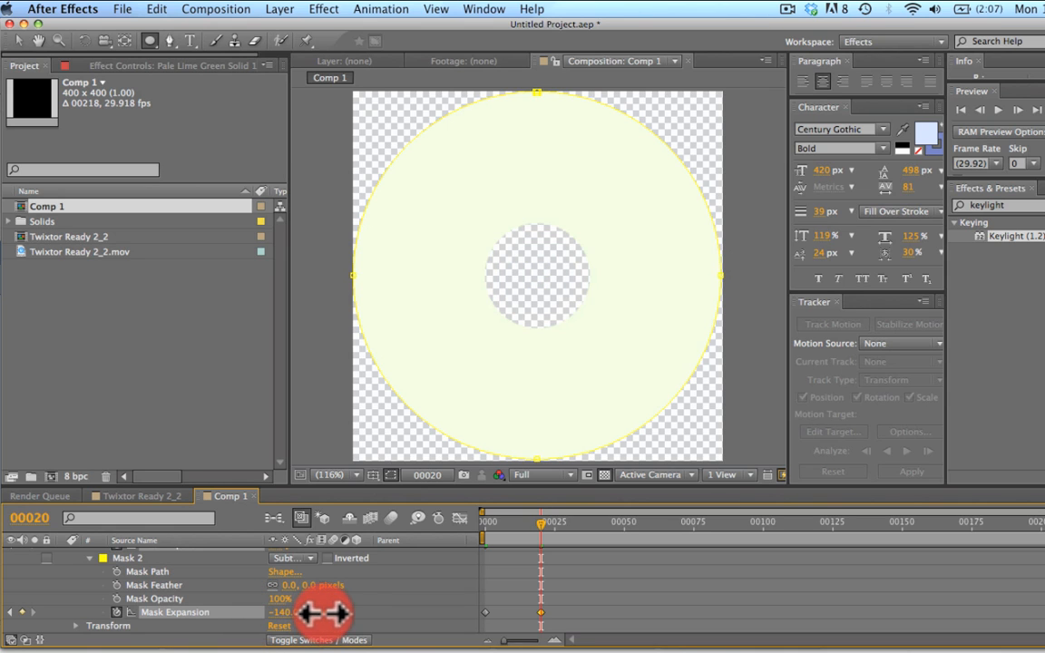
pyautogui.moveTo(323, 612); pyautogui.dragTo(384, 607)
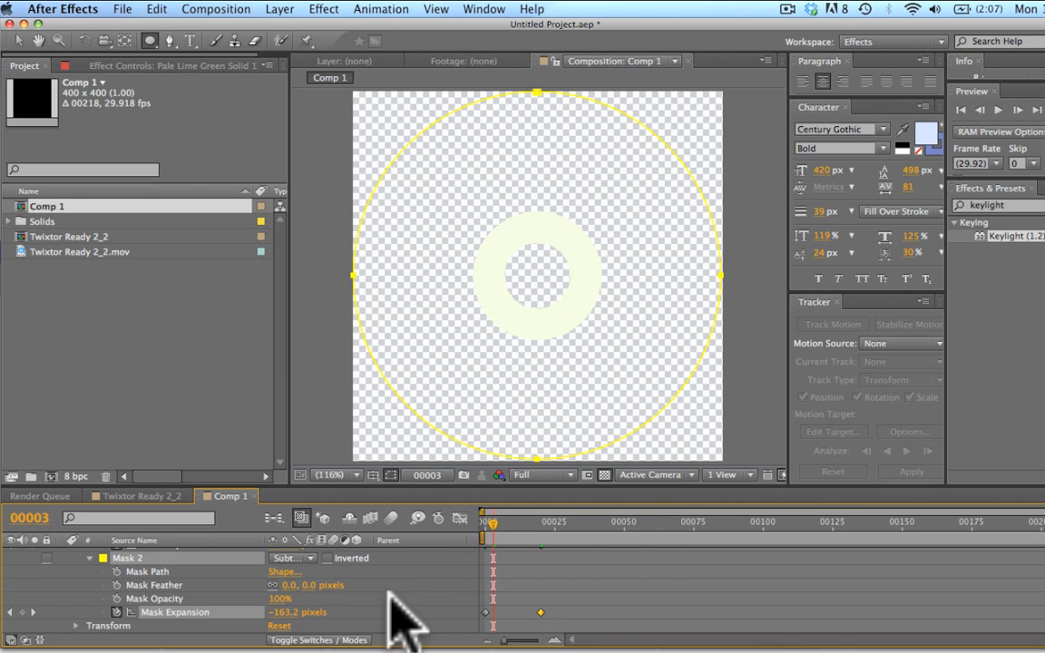
# Raise the mask feather values so the expanding ring has soft blurry edges, and preview it.
pyautogui.moveTo(494, 523); pyautogui.dragTo(541, 530)
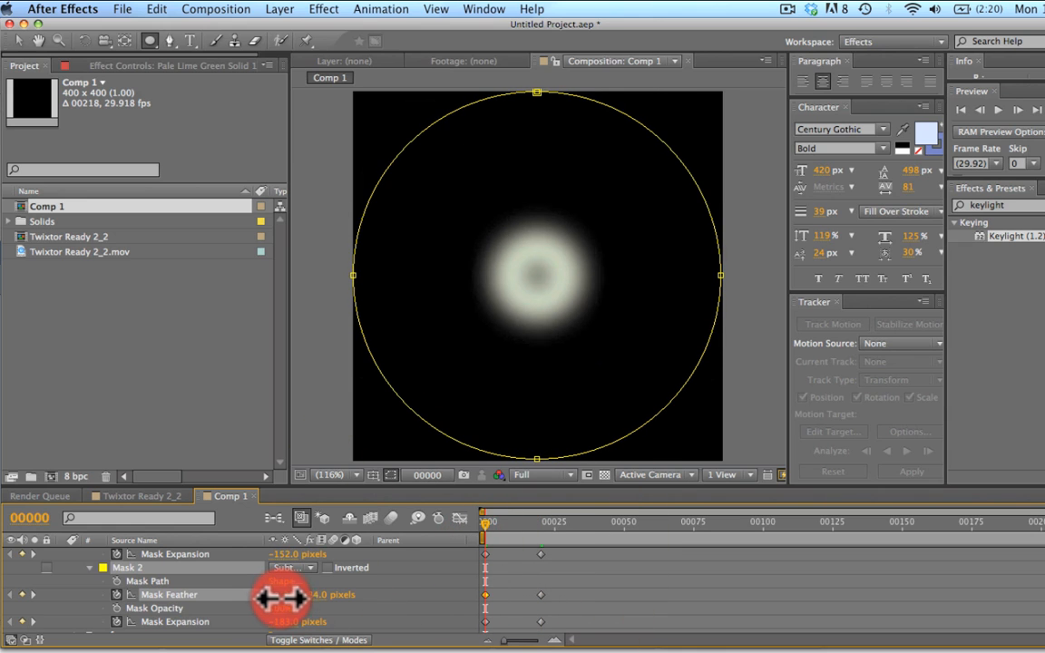
pyautogui.moveTo(272, 596); pyautogui.dragTo(291, 595)
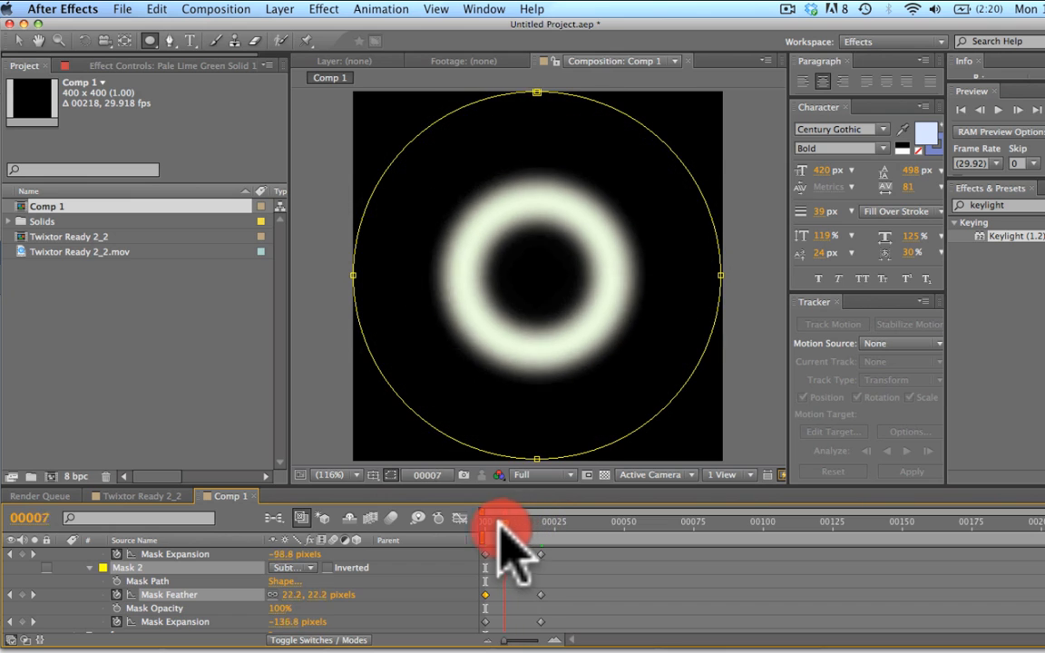
pyautogui.moveTo(505, 522); pyautogui.dragTo(522, 523)
pyautogui.write('frac')
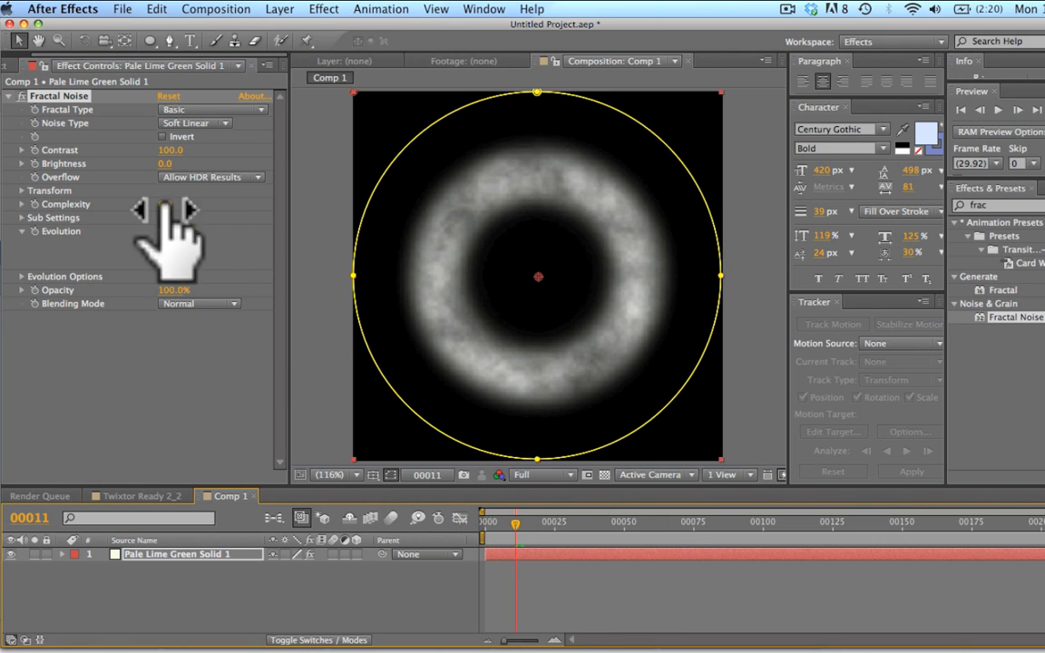
# Adjust the Fractal Noise settings and drive Evolution with a time expression so the texture churns.
pyautogui.moveTo(181, 203); pyautogui.dragTo(167, 203)
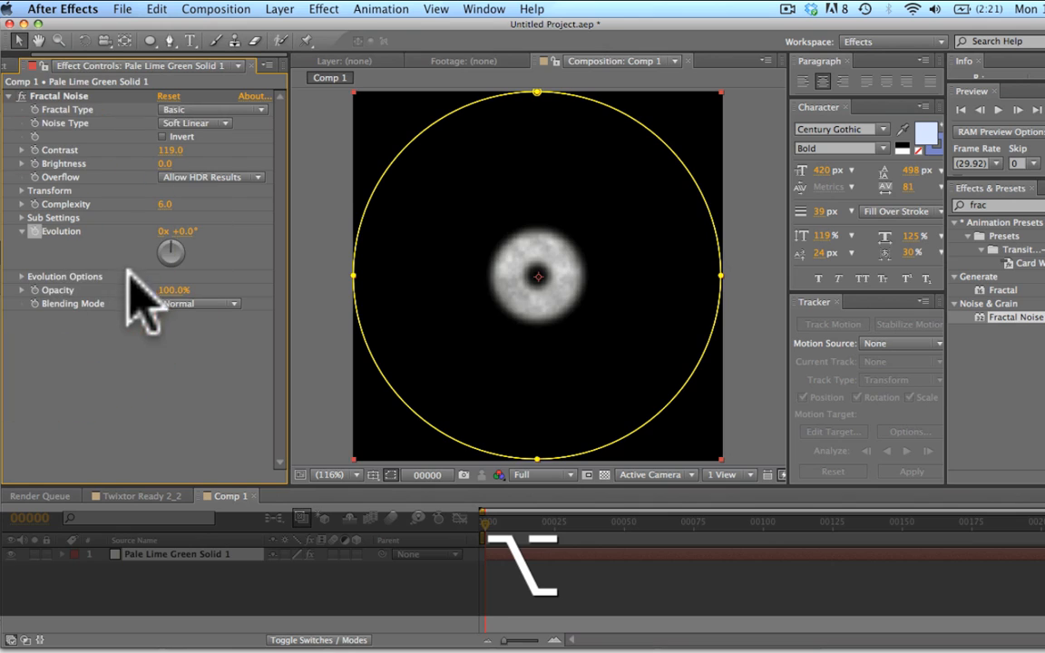
pyautogui.press('cmd+z')
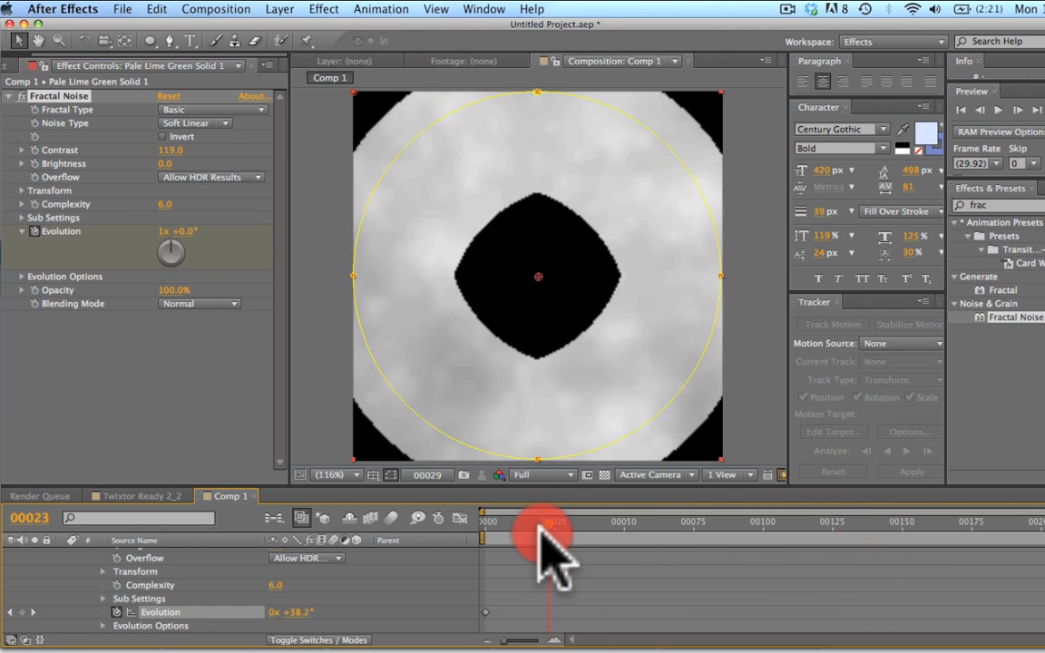
pyautogui.moveTo(554, 535); pyautogui.dragTo(849, 535)
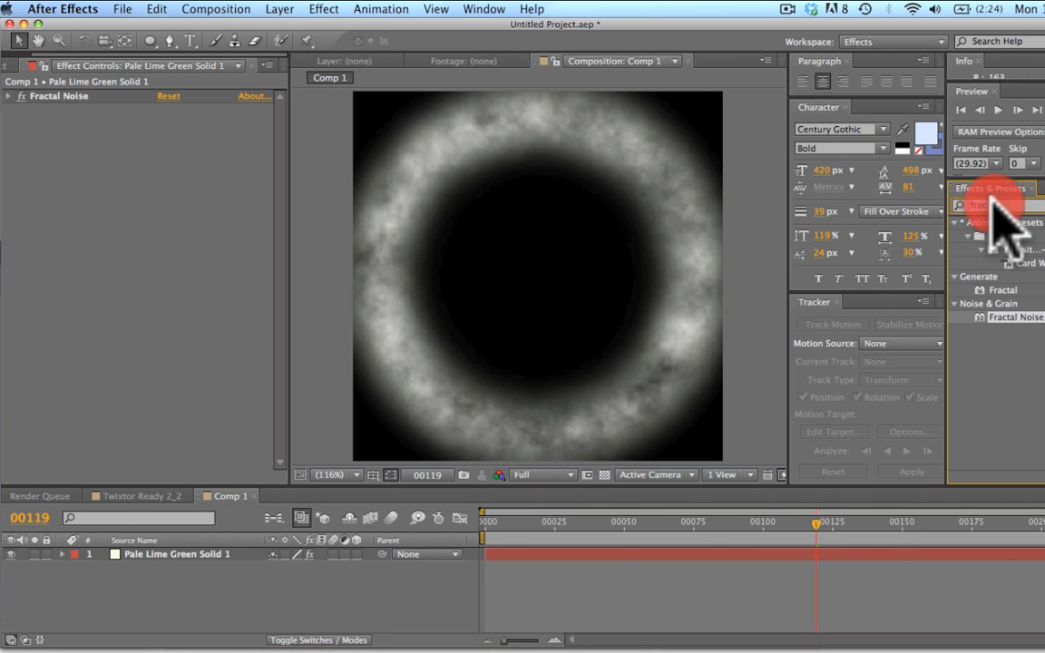
# Search the effects for 'turb', switching to the Standard workspace and back to Effects.
pyautogui.write('turb')
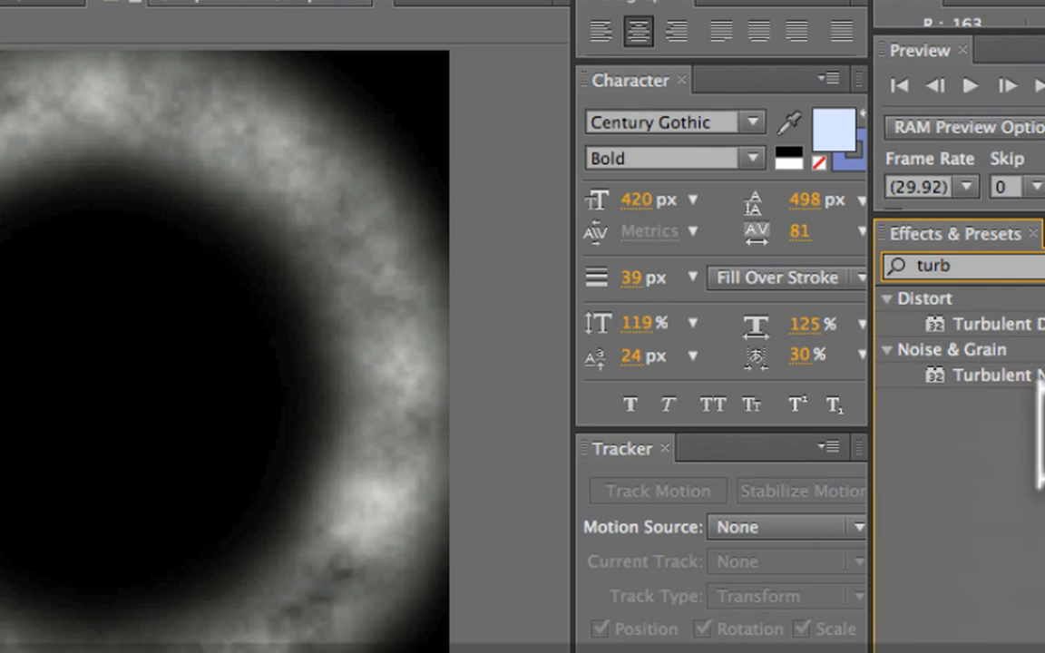
pyautogui.click(944, 265)
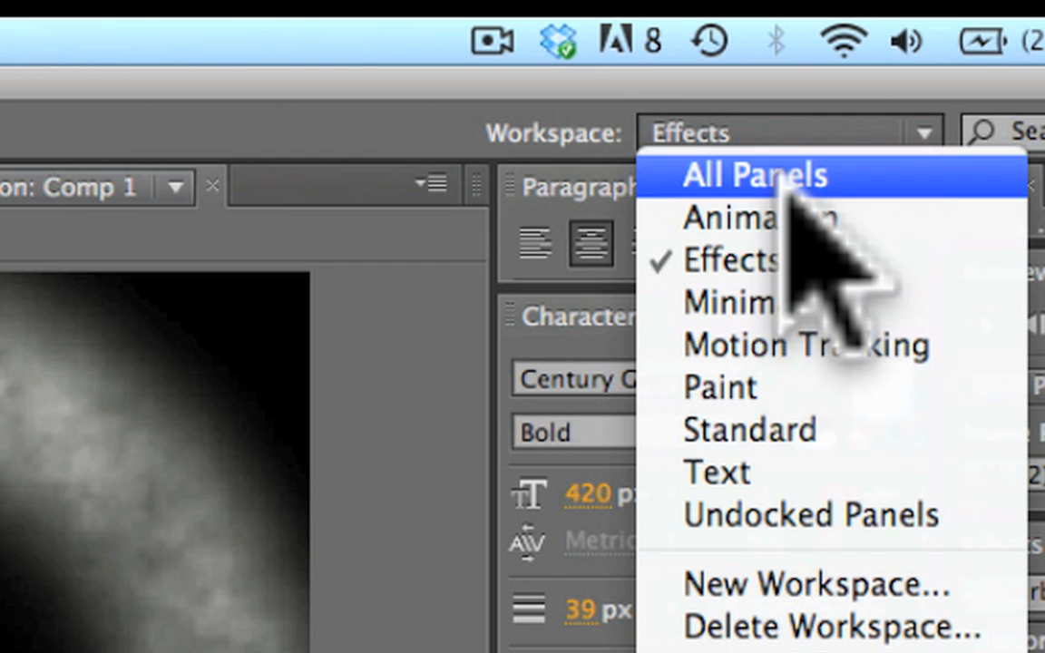
pyautogui.moveTo(816, 445)
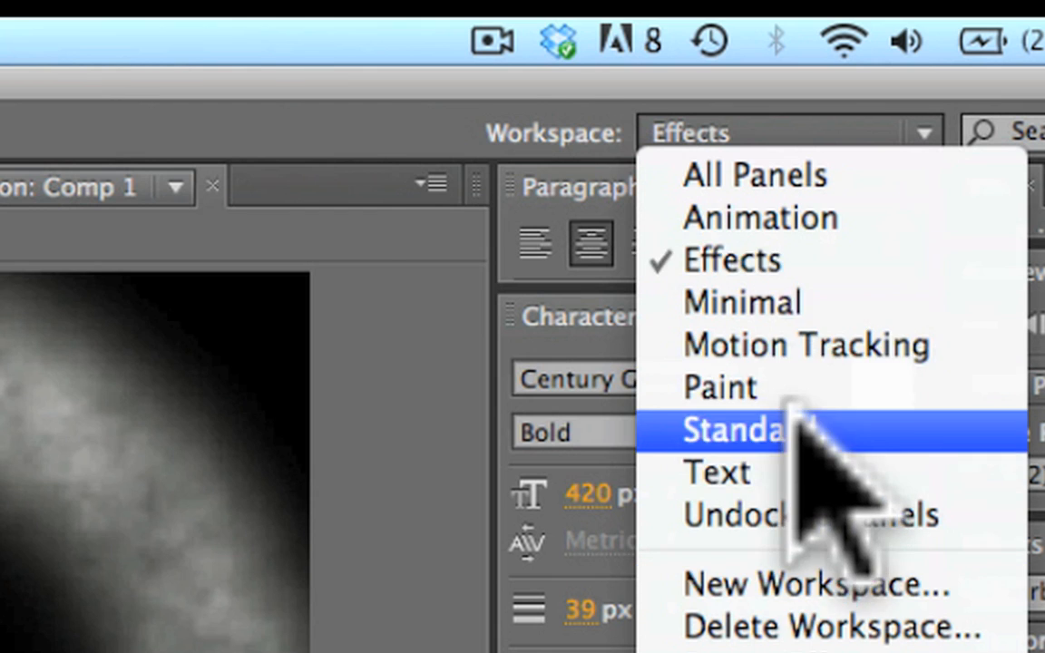
pyautogui.click(735, 428)
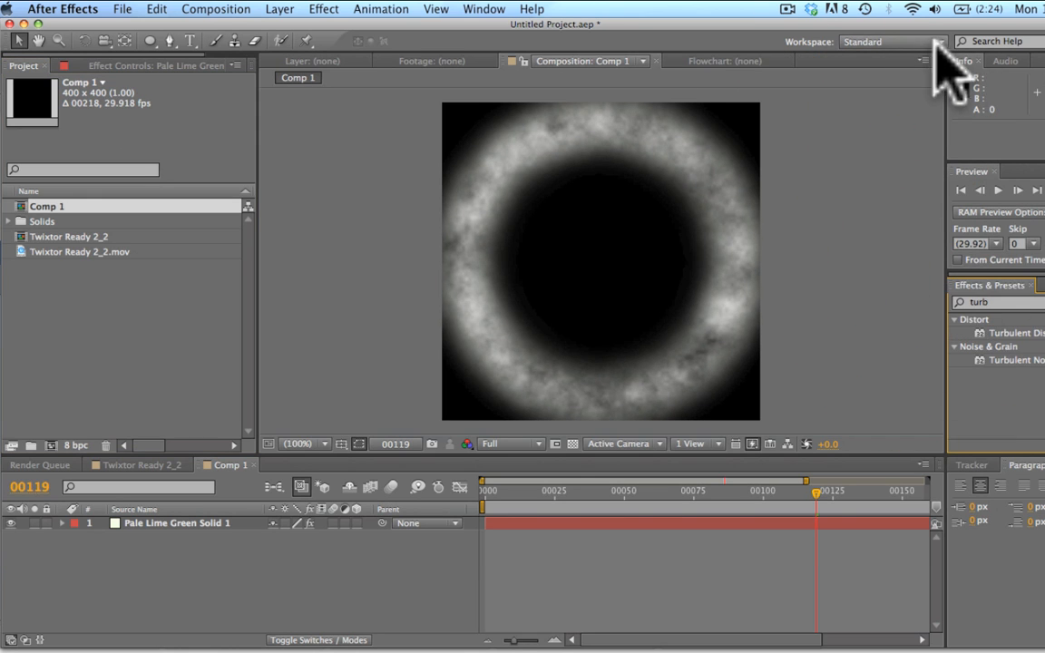
pyautogui.click(893, 41)
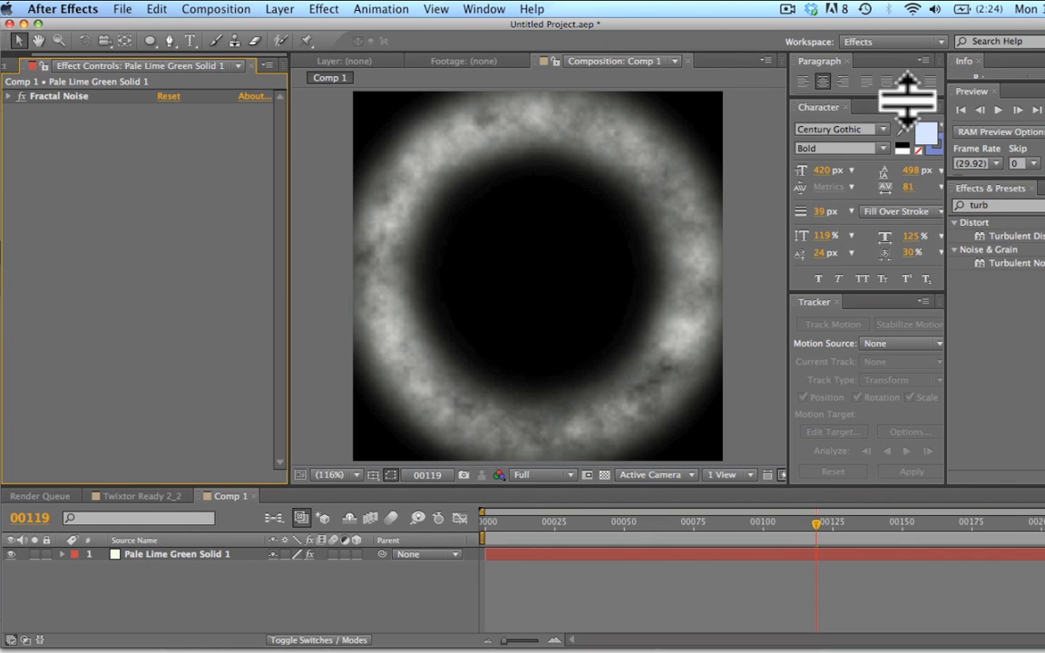
pyautogui.moveTo(1001, 240)
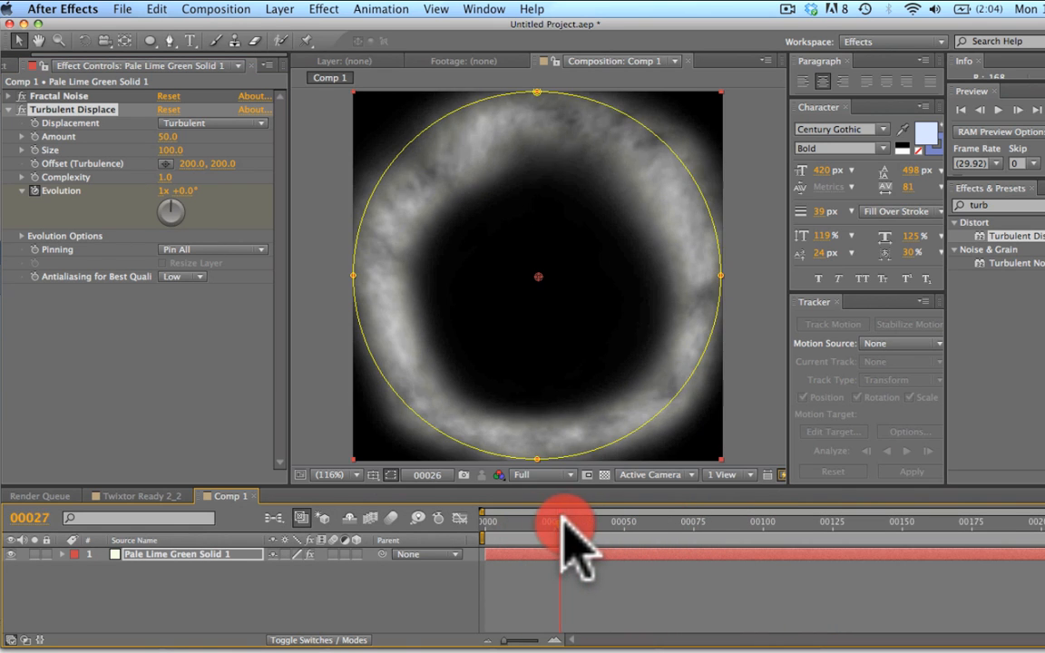
# Preview the ring with Turbulent Displace warping its cloudy edges.
pyautogui.moveTo(566, 523); pyautogui.dragTo(509, 523)
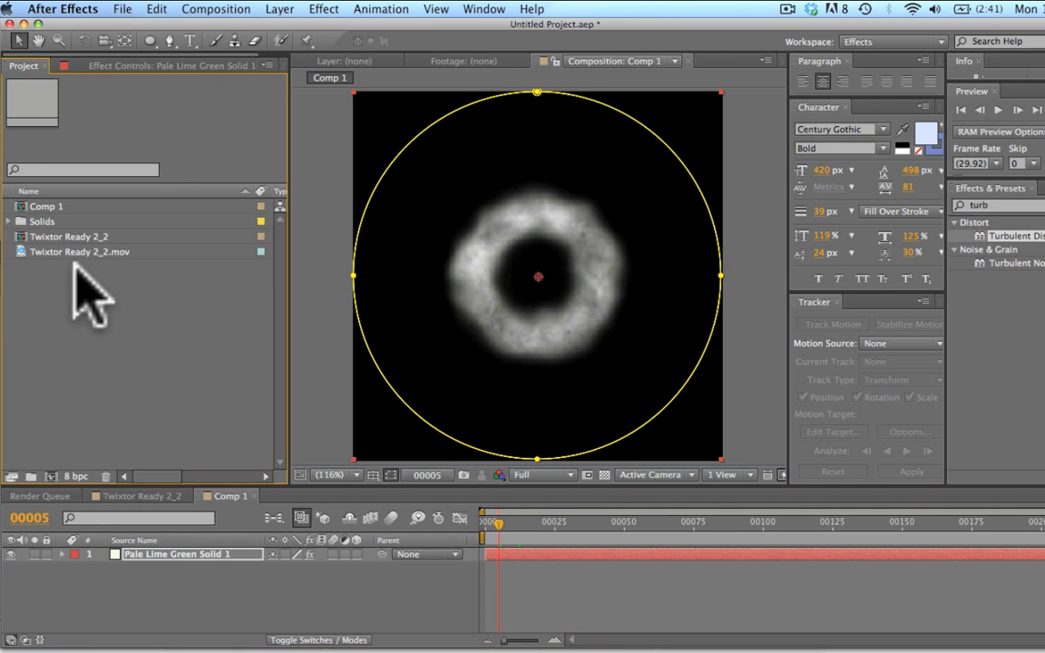
# Rename Comp 1 to 'shockwave map', preview it, and return to the Twixtor Ready 2_2 comp.
pyautogui.doubleClick(45, 207)
pyautogui.write('s')
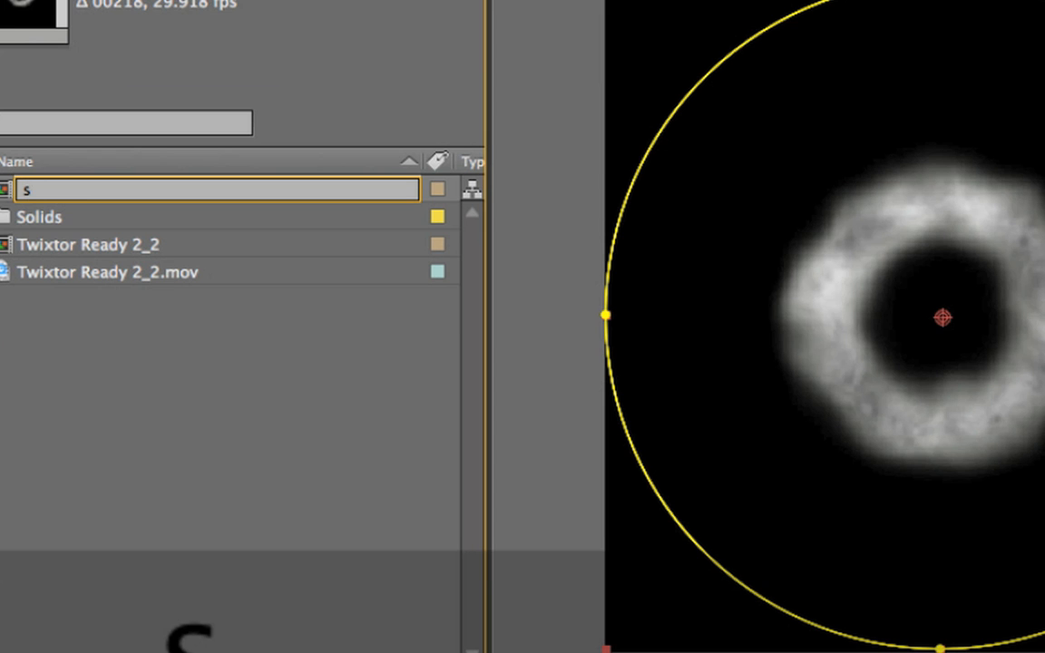
pyautogui.write('hockwave map')
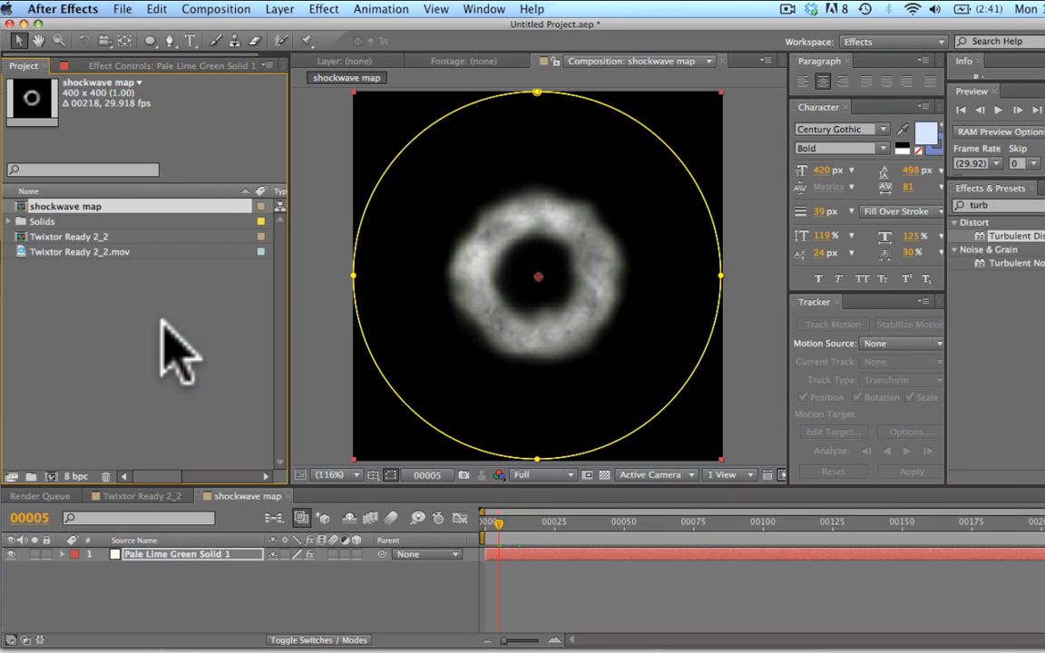
pyautogui.moveTo(490, 523); pyautogui.dragTo(518, 523)
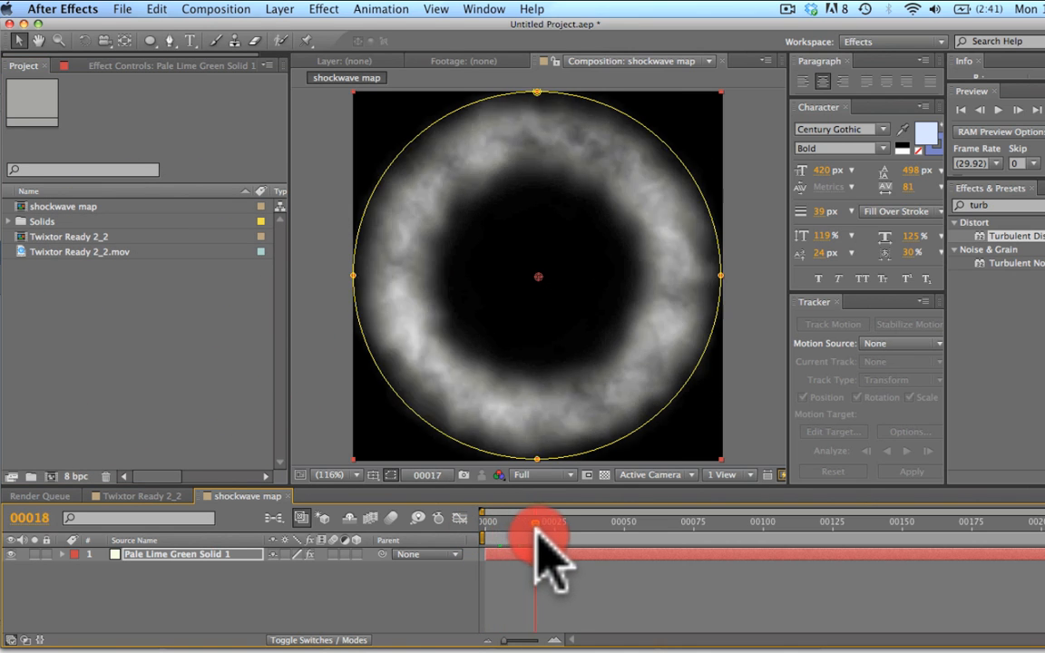
pyautogui.moveTo(545, 541); pyautogui.dragTo(490, 523)
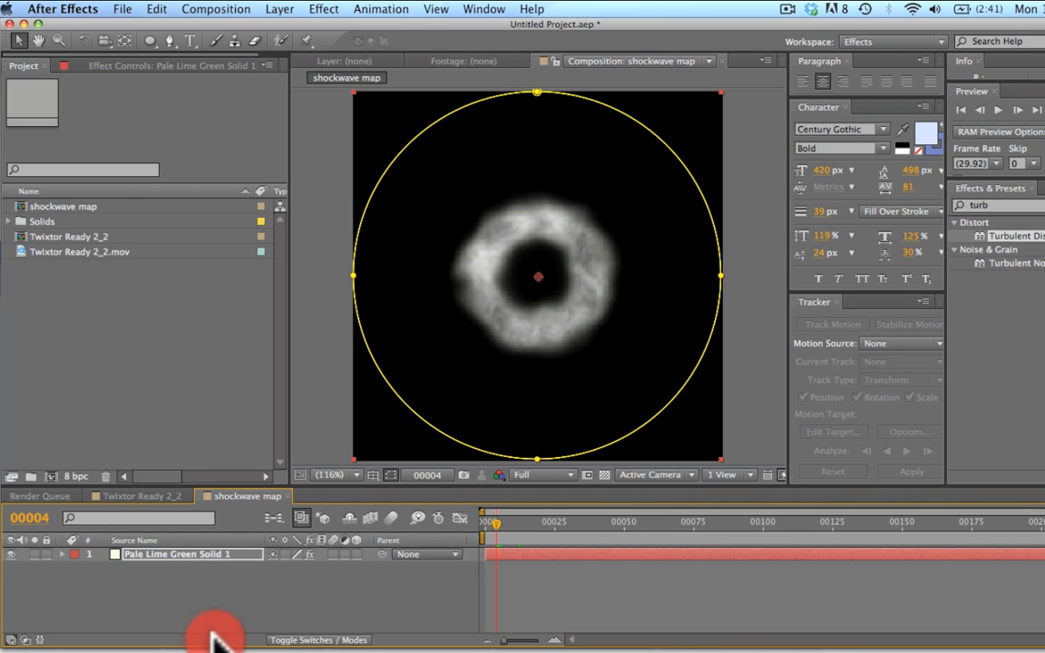
pyautogui.click(136, 495)
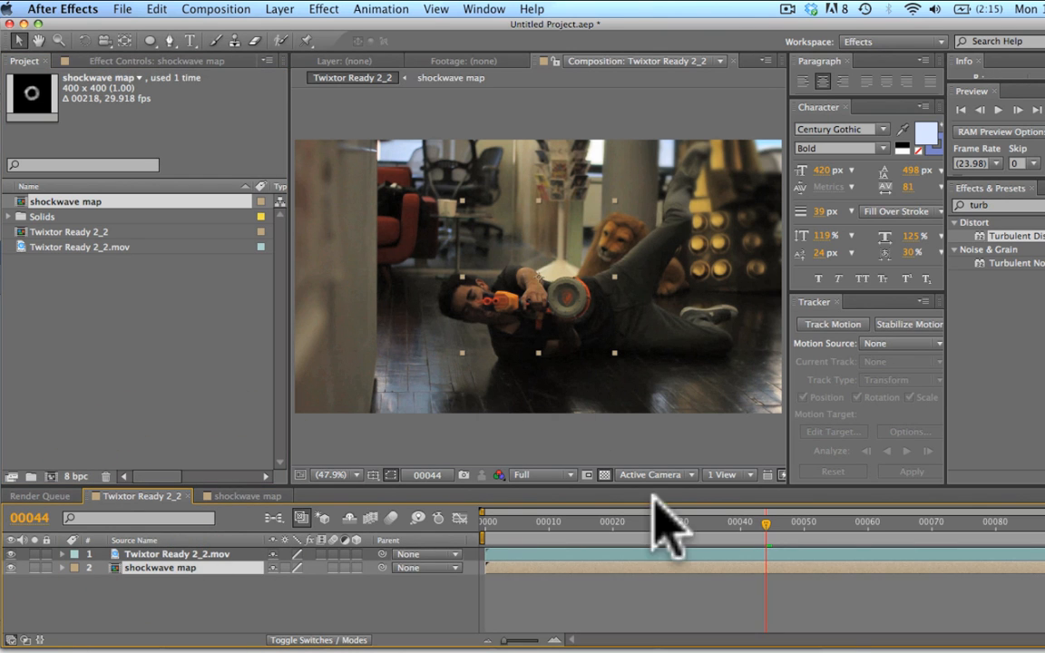
# Place shockwave map above the footage layer and preview the ring over the shot.
pyautogui.moveTo(766, 522); pyautogui.dragTo(509, 523)
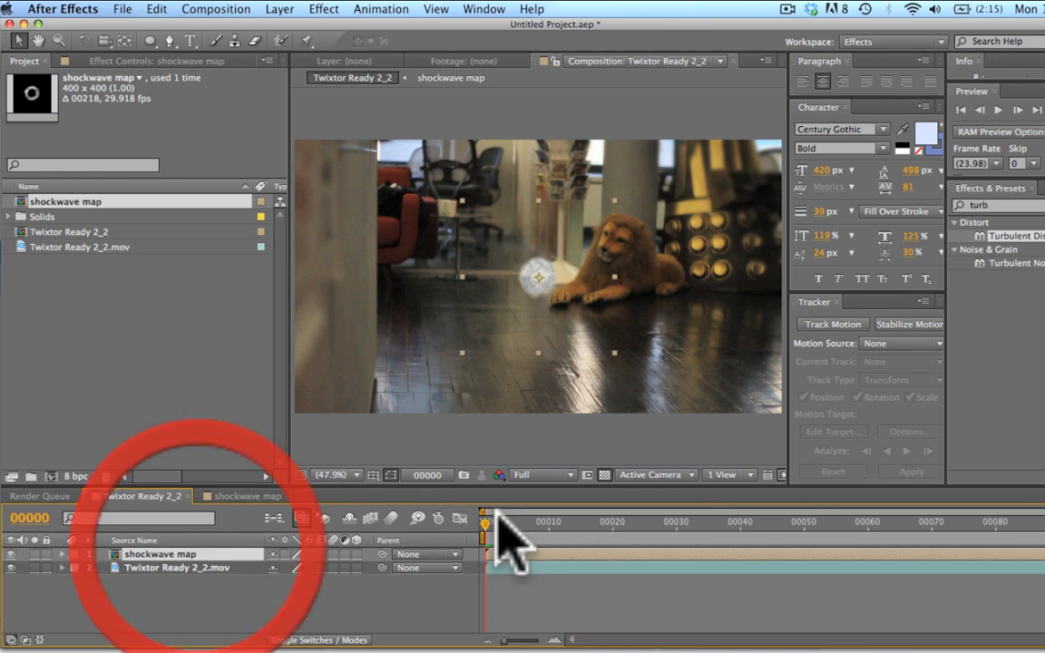
pyautogui.moveTo(483, 523); pyautogui.dragTo(545, 522)
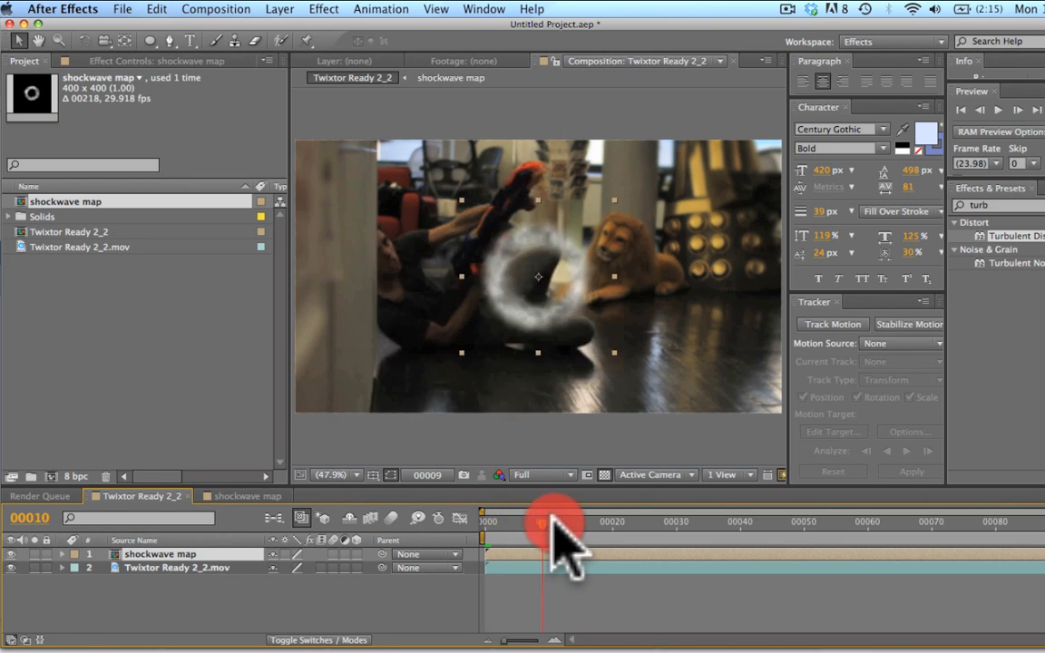
pyautogui.moveTo(553, 523); pyautogui.dragTo(530, 523)
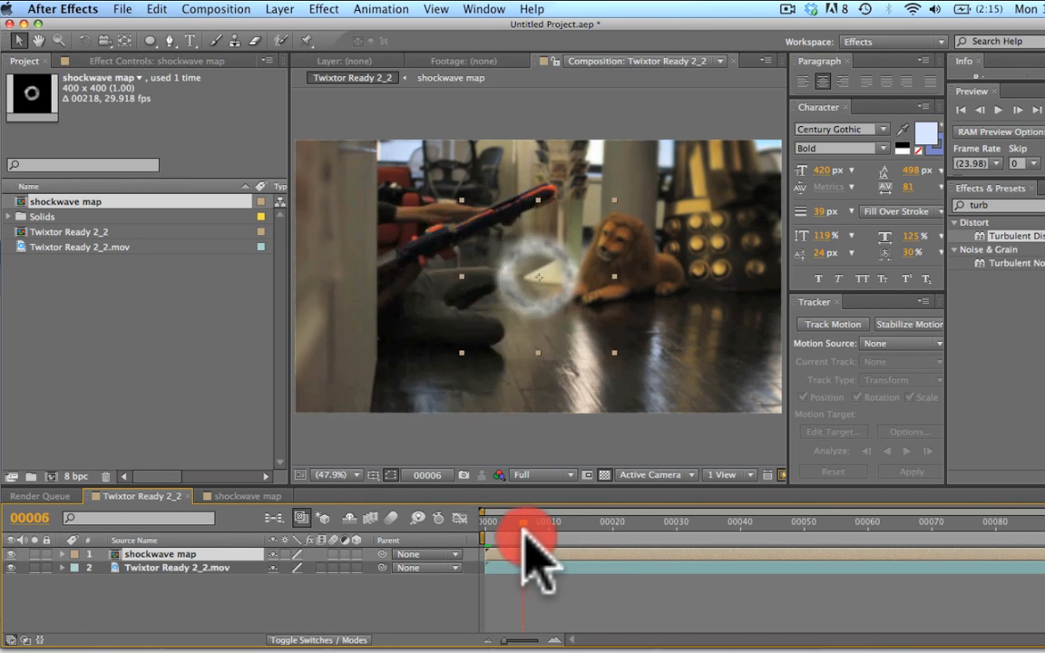
pyautogui.moveTo(530, 523); pyautogui.dragTo(584, 523)
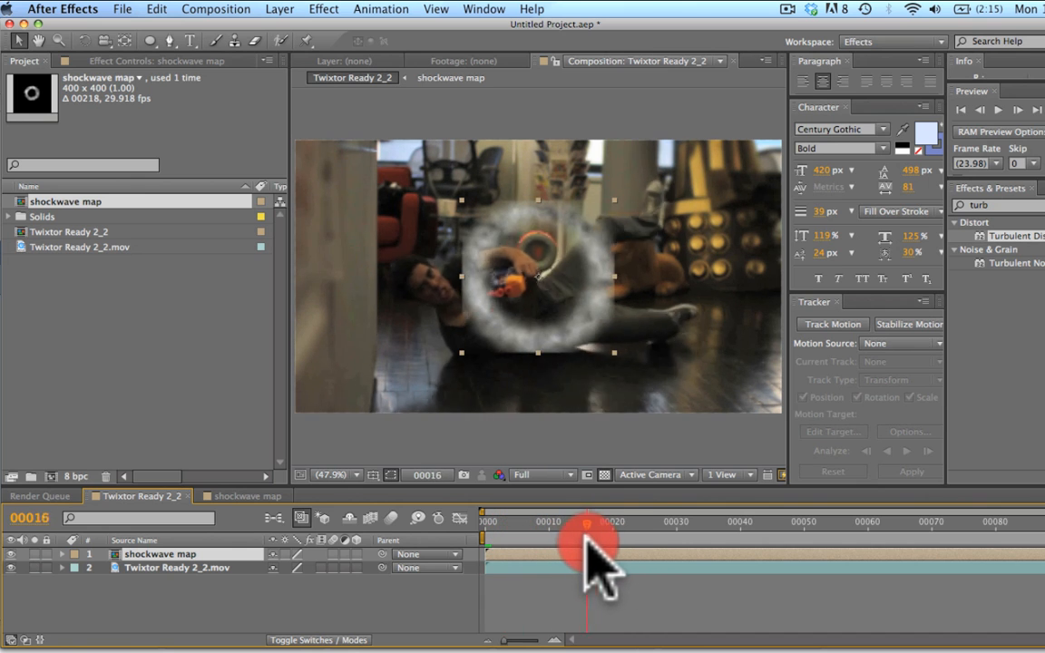
pyautogui.moveTo(584, 543); pyautogui.dragTo(541, 525)
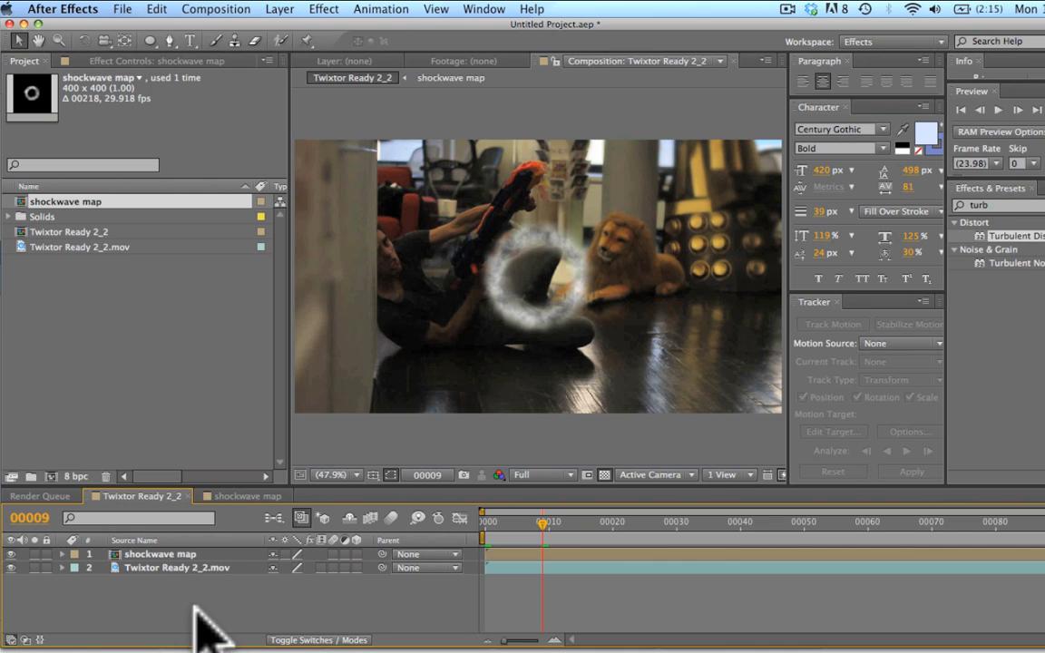
pyautogui.click(191, 566)
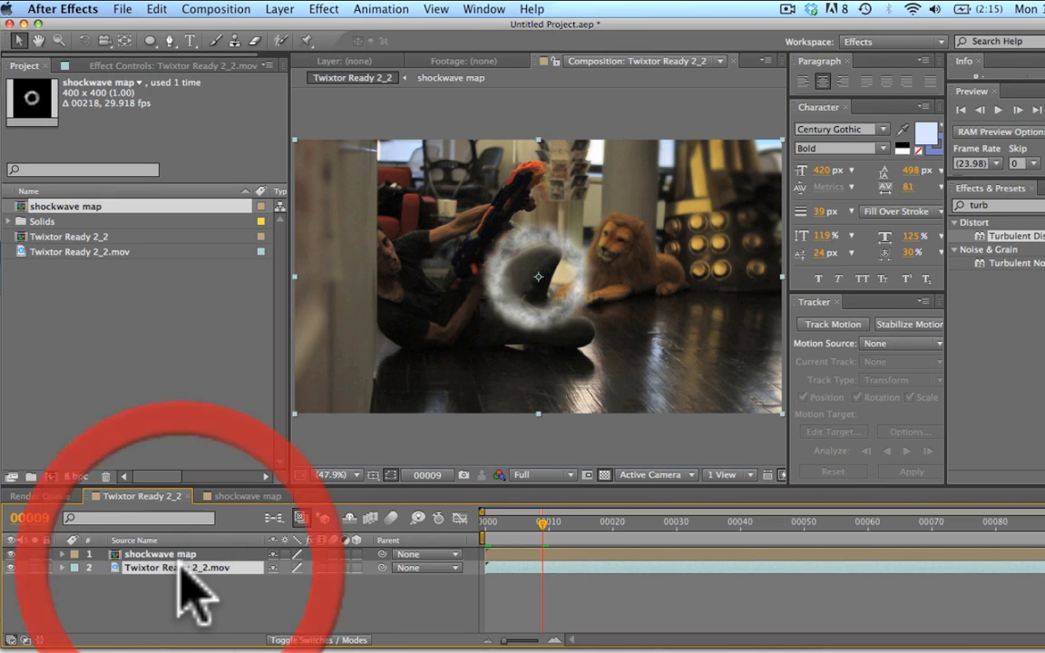
pyautogui.rightClick(190, 566)
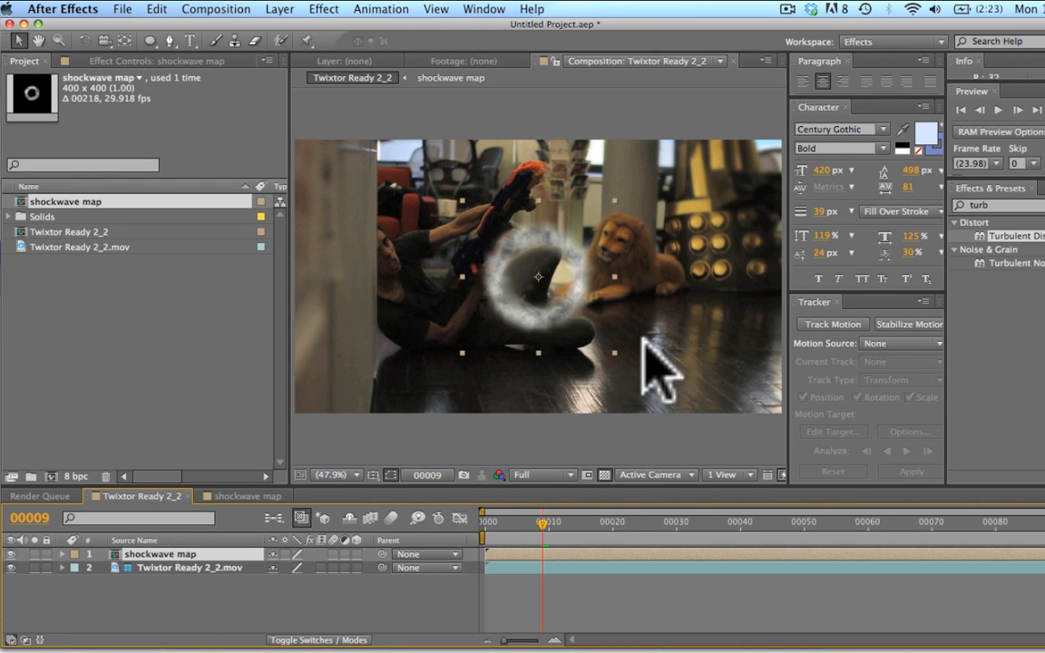
pyautogui.moveTo(581, 436)
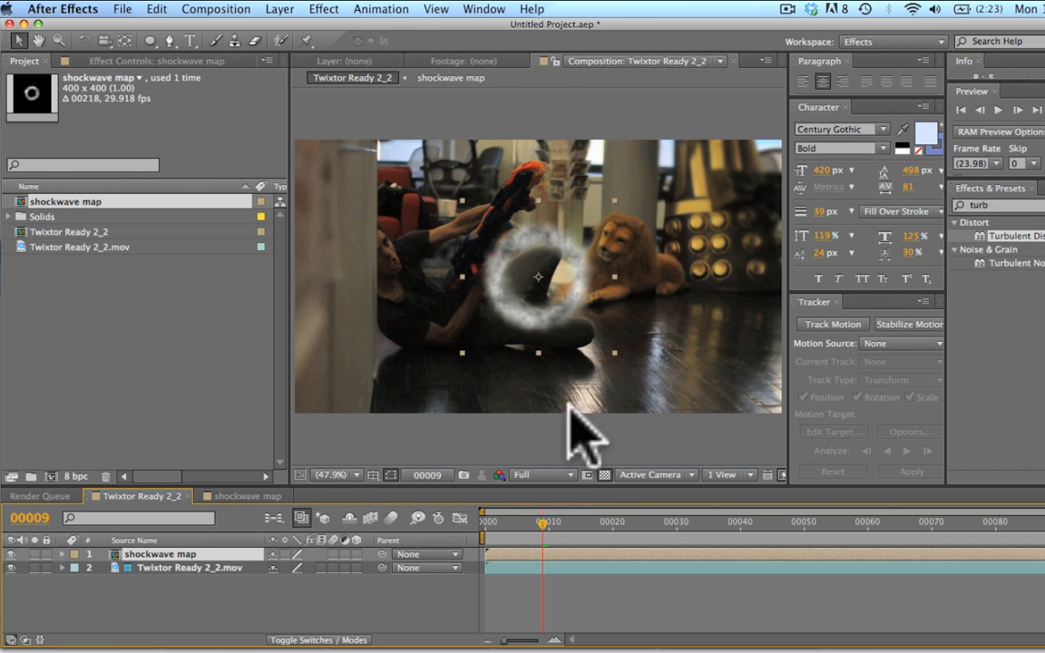
# Slide the ring layer to start at the muzzle flash and check it expanding from the gun.
pyautogui.moveTo(541, 522); pyautogui.dragTo(580, 523)
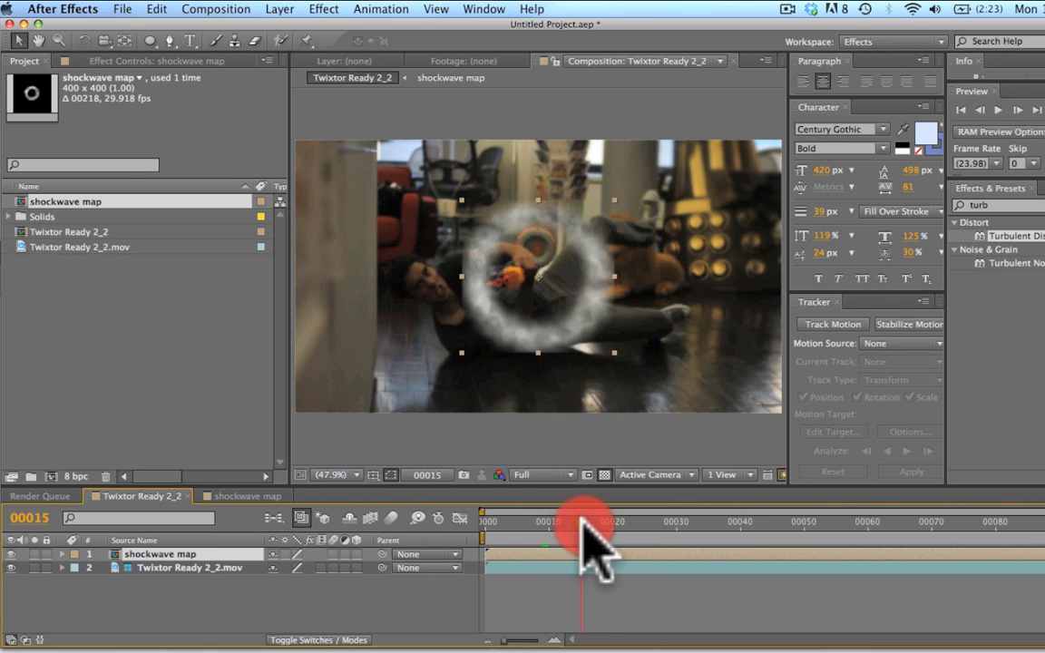
pyautogui.moveTo(581, 523); pyautogui.dragTo(617, 523)
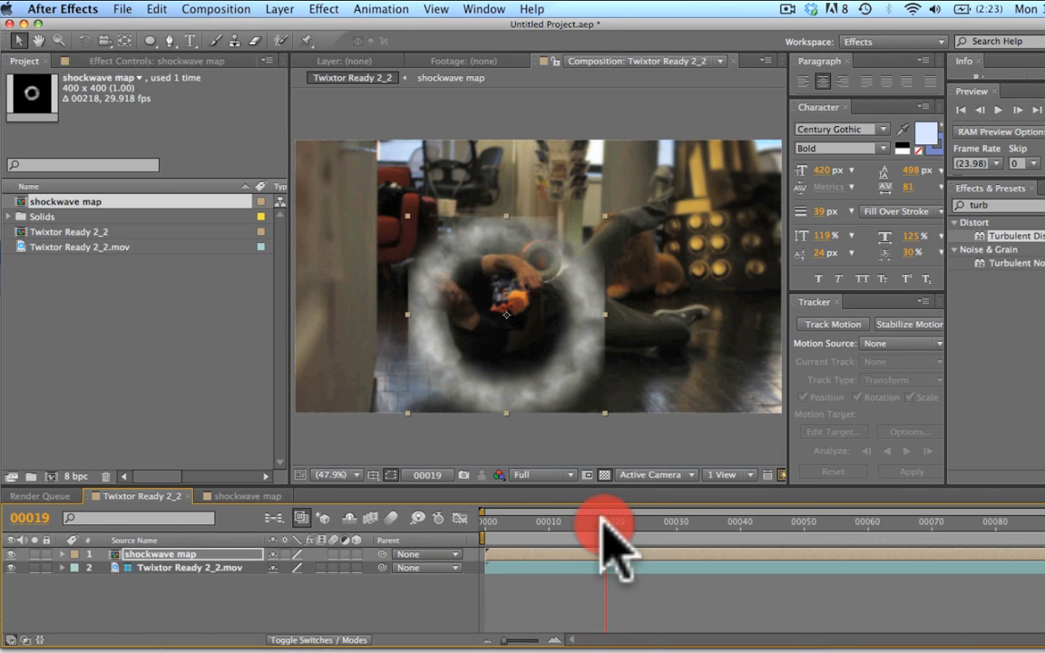
pyautogui.moveTo(606, 523); pyautogui.dragTo(624, 522)
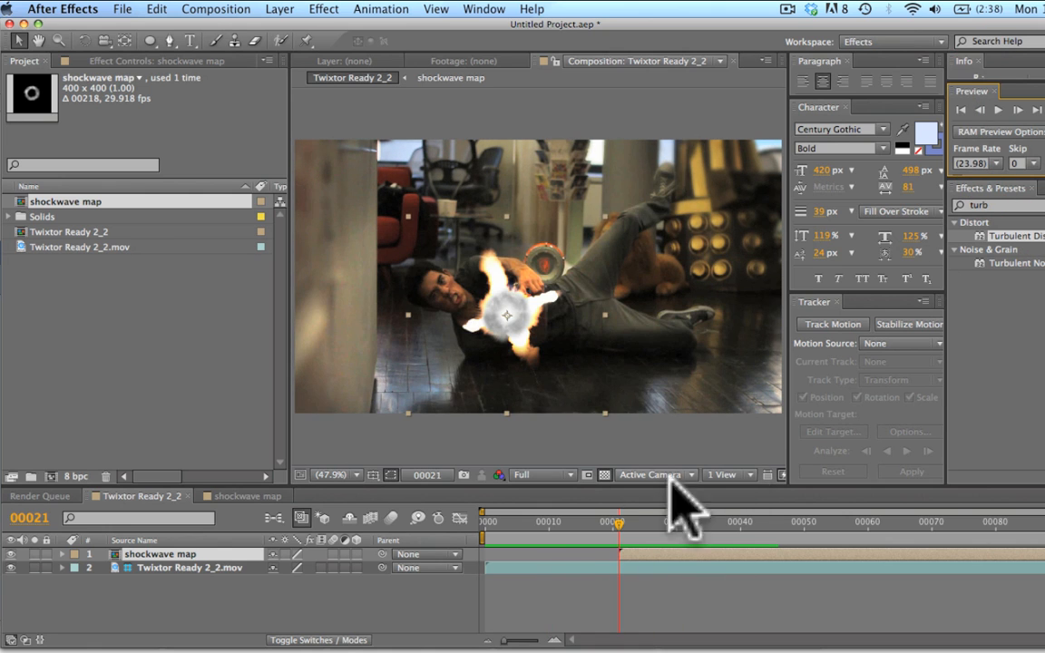
pyautogui.moveTo(617, 523); pyautogui.dragTo(679, 522)
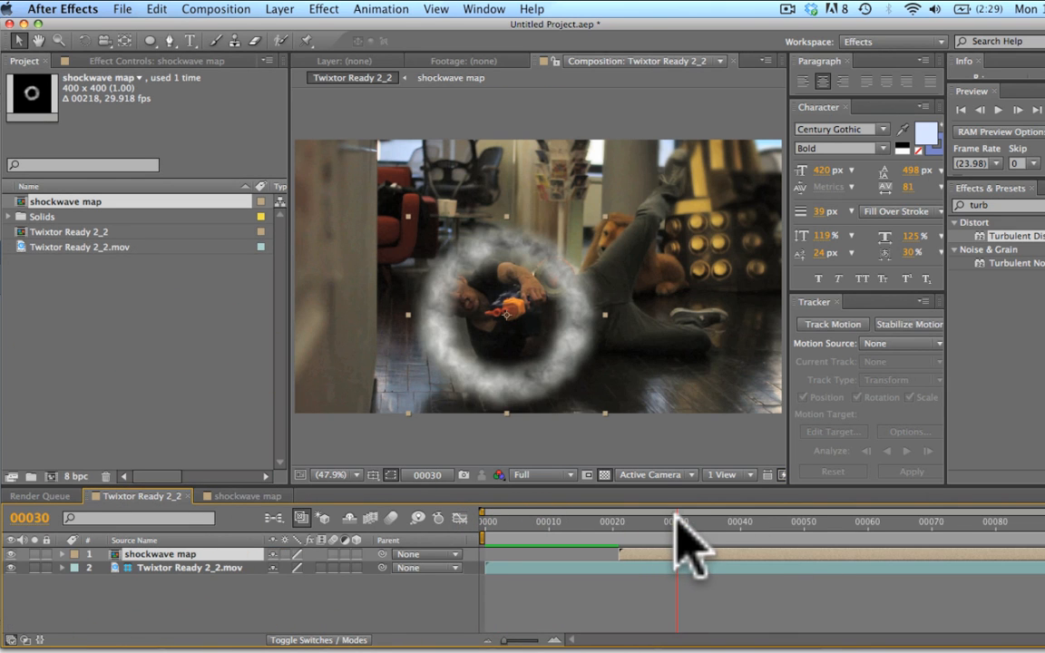
pyautogui.moveTo(680, 523); pyautogui.dragTo(626, 523)
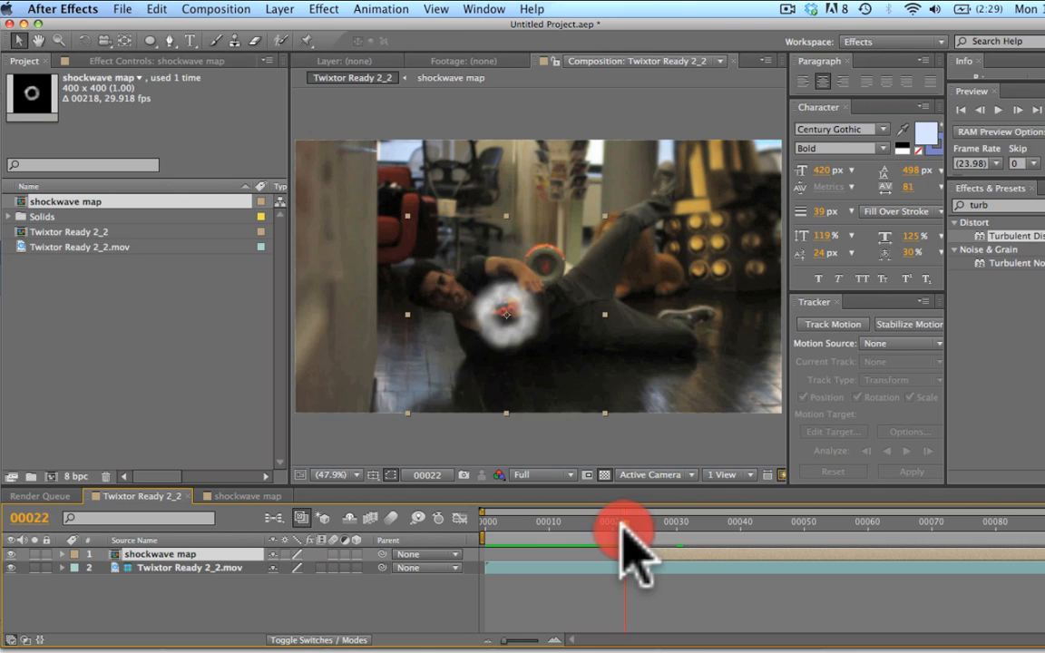
pyautogui.moveTo(627, 536); pyautogui.dragTo(662, 535)
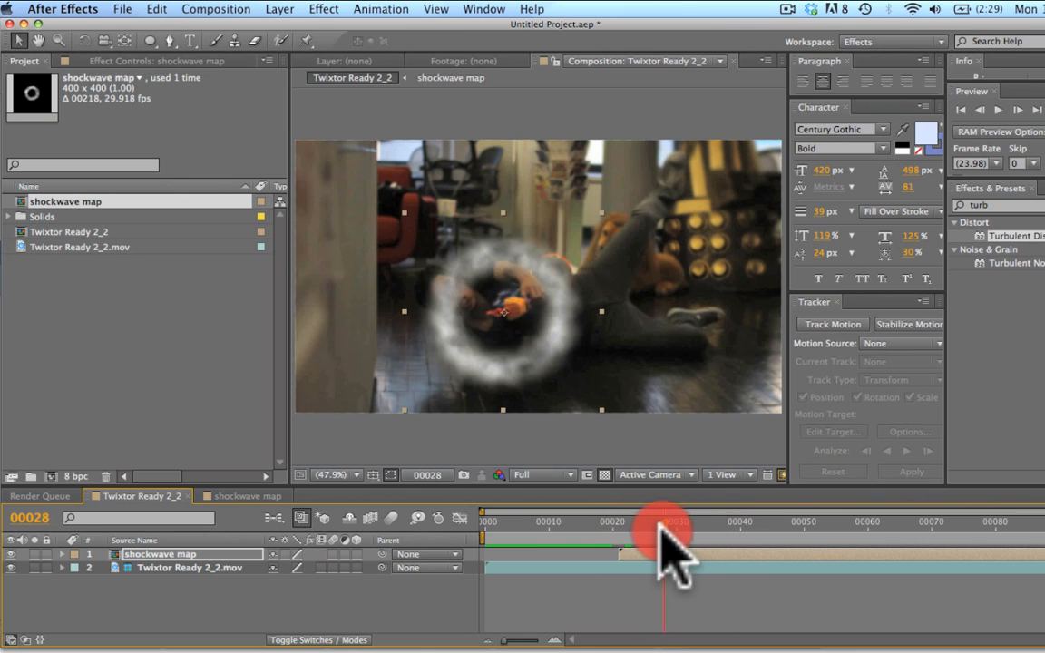
pyautogui.moveTo(671, 530); pyautogui.dragTo(639, 530)
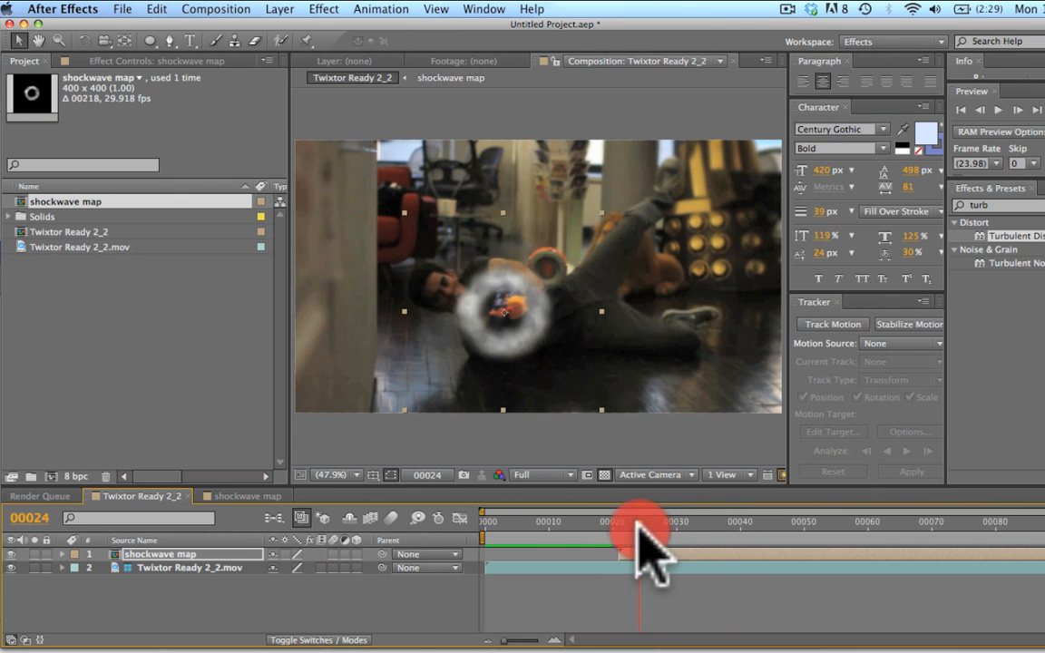
pyautogui.moveTo(639, 522); pyautogui.dragTo(620, 522)
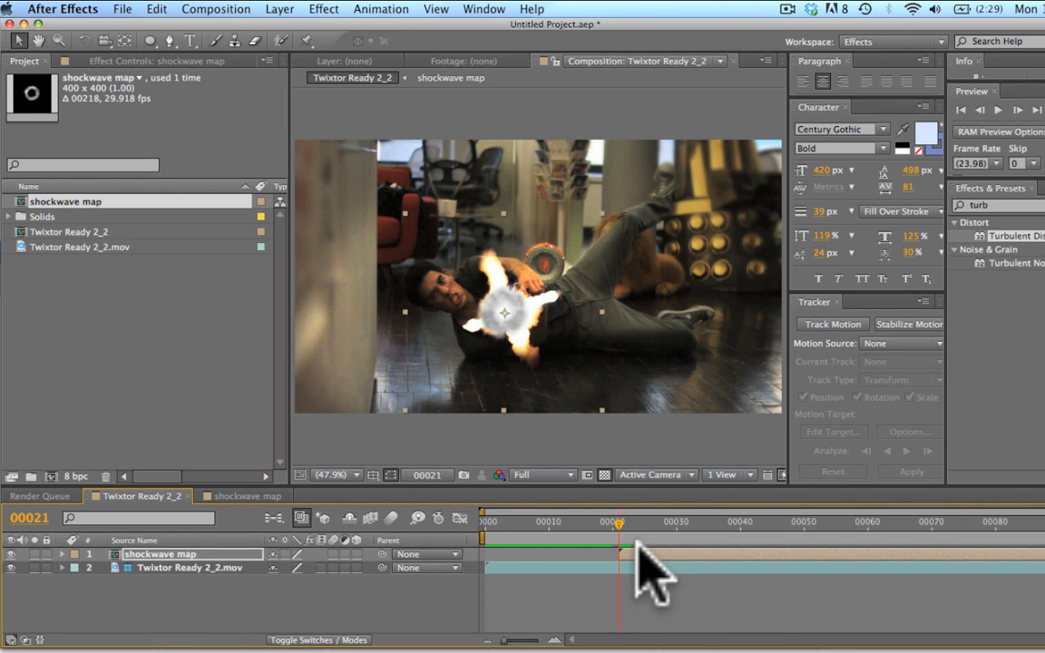
pyautogui.moveTo(617, 524); pyautogui.dragTo(675, 525)
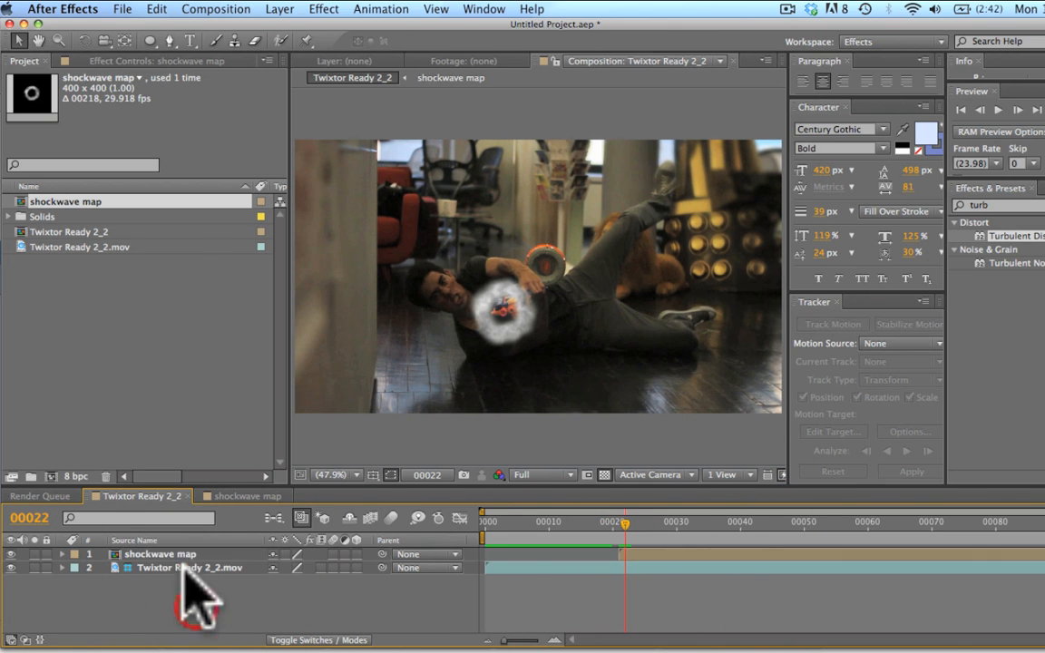
# Pre-compose the shockwave map layer into Pre-comp 1, moving all attributes into it.
pyautogui.click(190, 566)
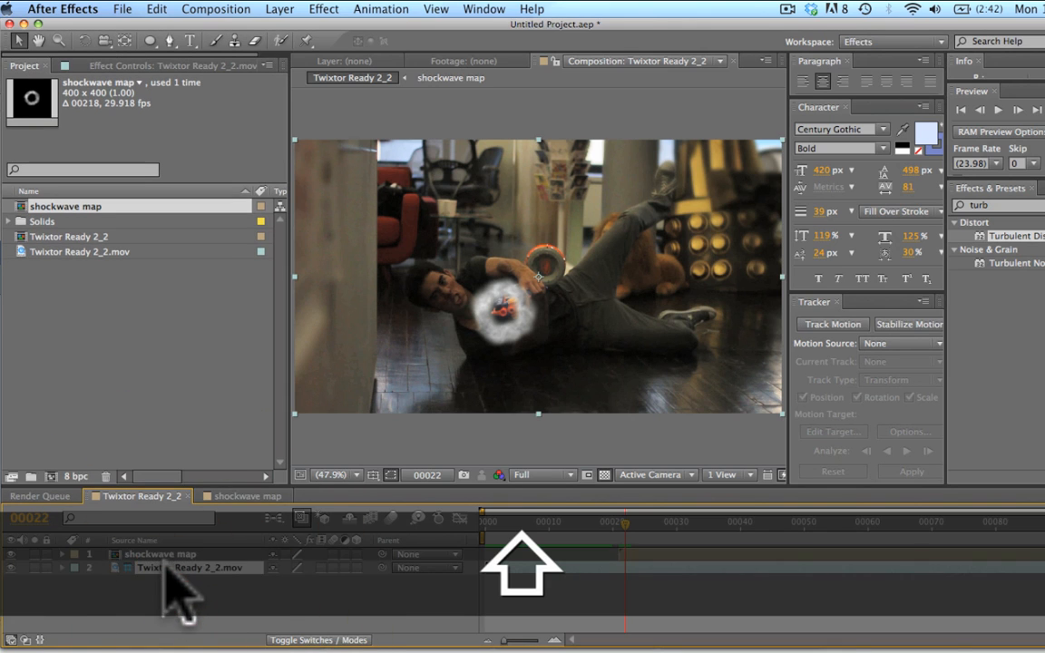
pyautogui.click(159, 553)
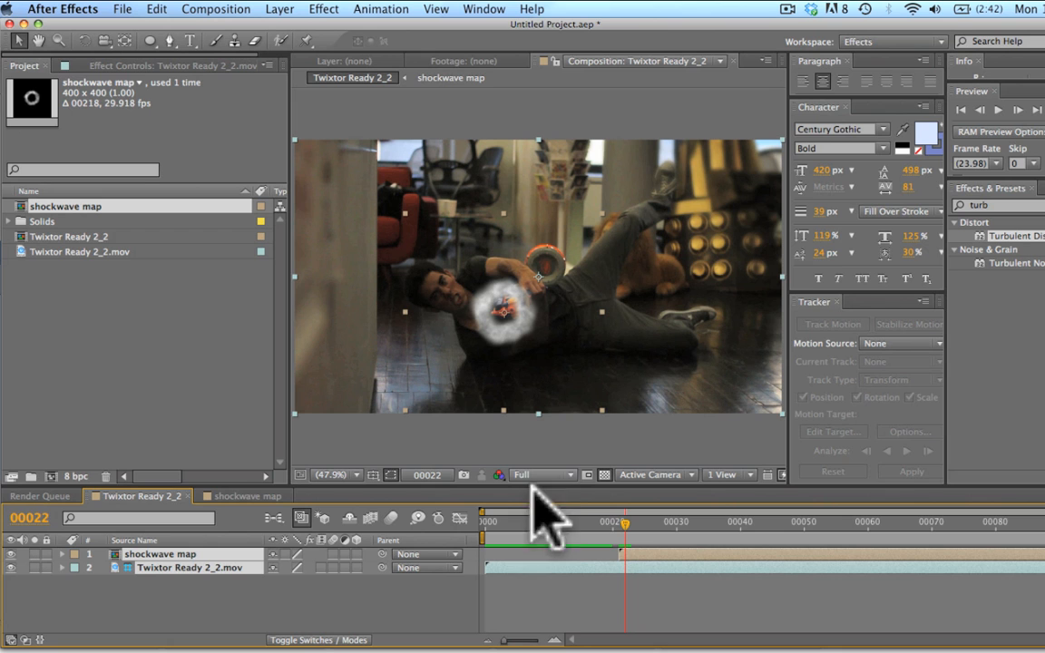
pyautogui.press('cmd+shift+c')
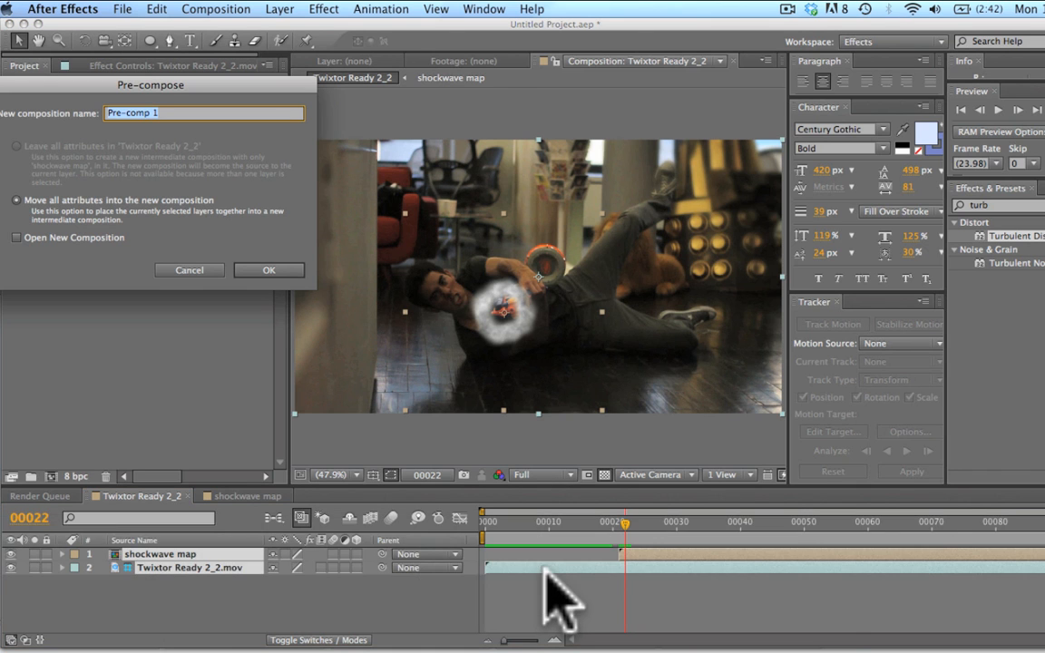
pyautogui.click(268, 268)
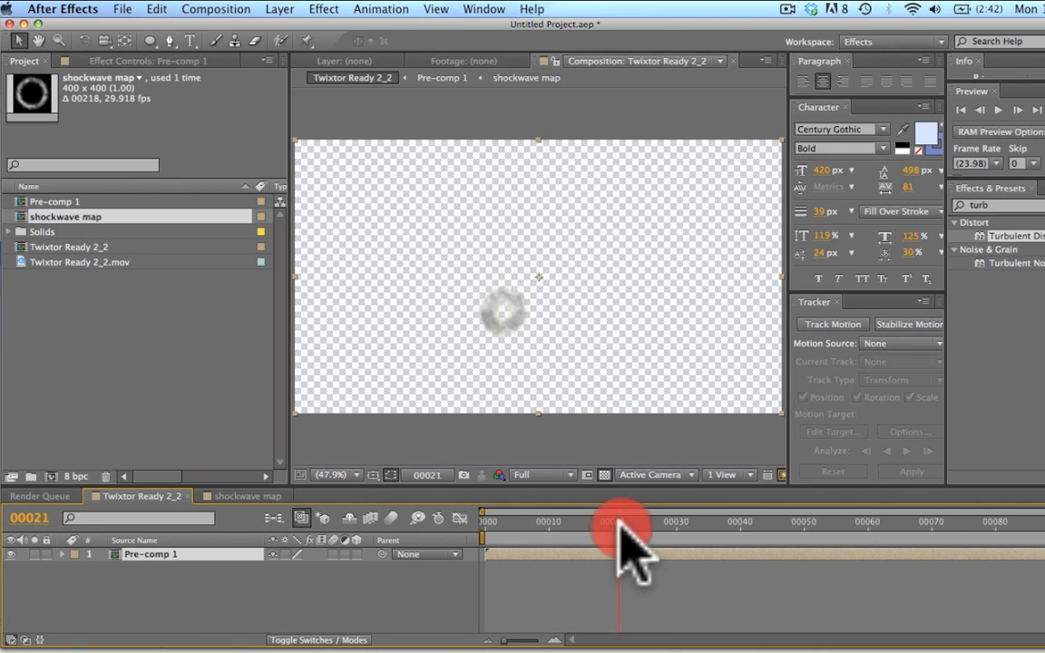
# Feather the ring mask by 85 px and scrub frames to compare the softened edge around frame 30.
pyautogui.moveTo(621, 535); pyautogui.dragTo(657, 536)
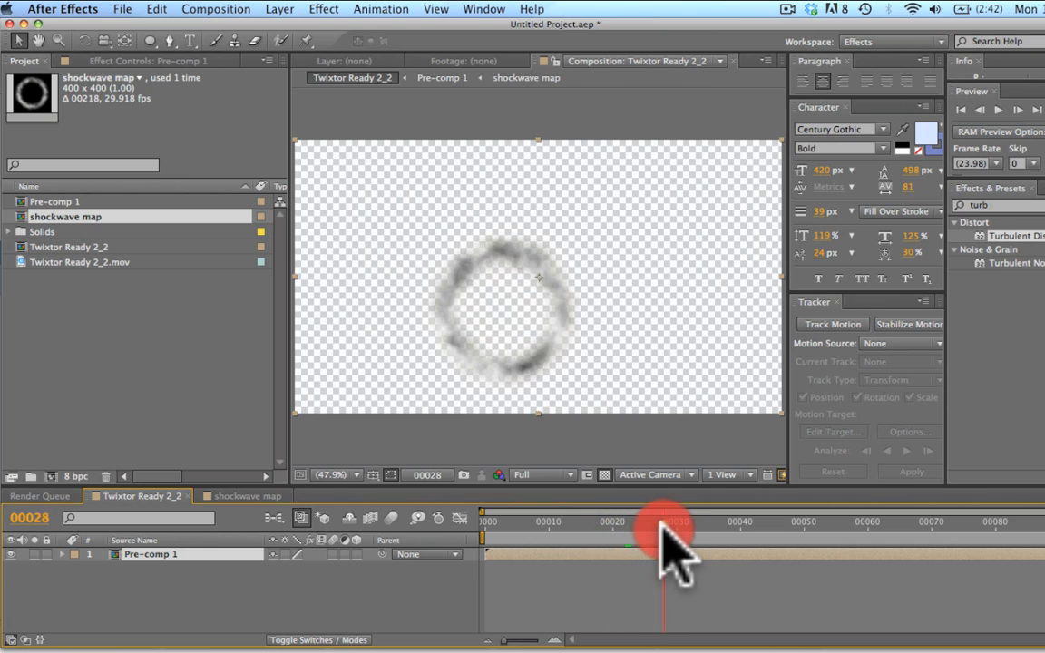
pyautogui.moveTo(672, 537); pyautogui.dragTo(634, 537)
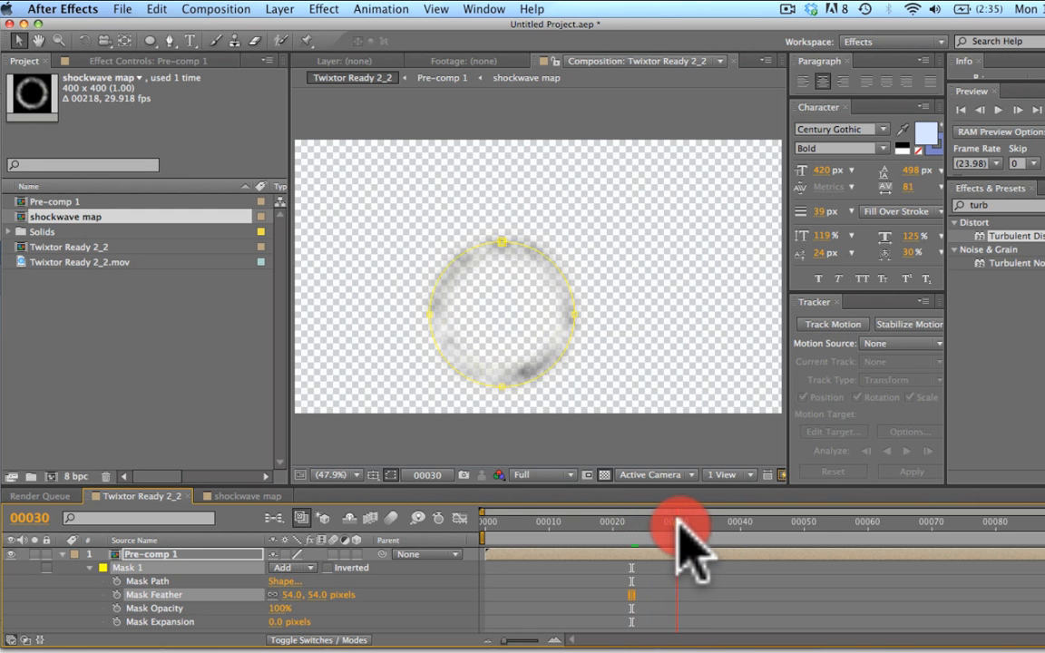
pyautogui.moveTo(679, 523); pyautogui.dragTo(639, 523)
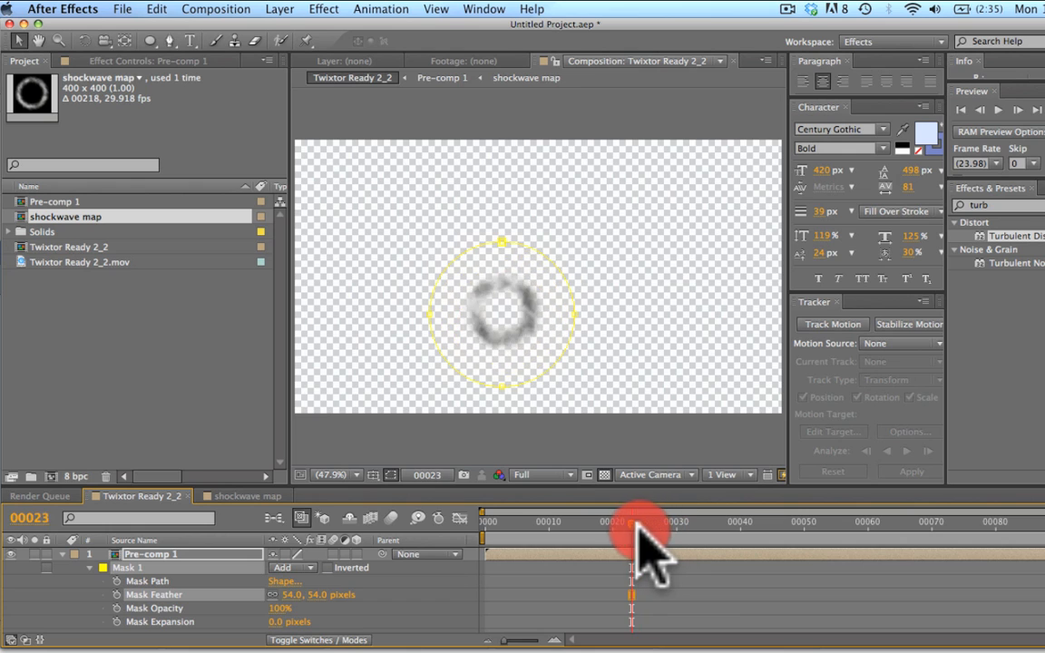
pyautogui.moveTo(644, 522); pyautogui.dragTo(626, 522)
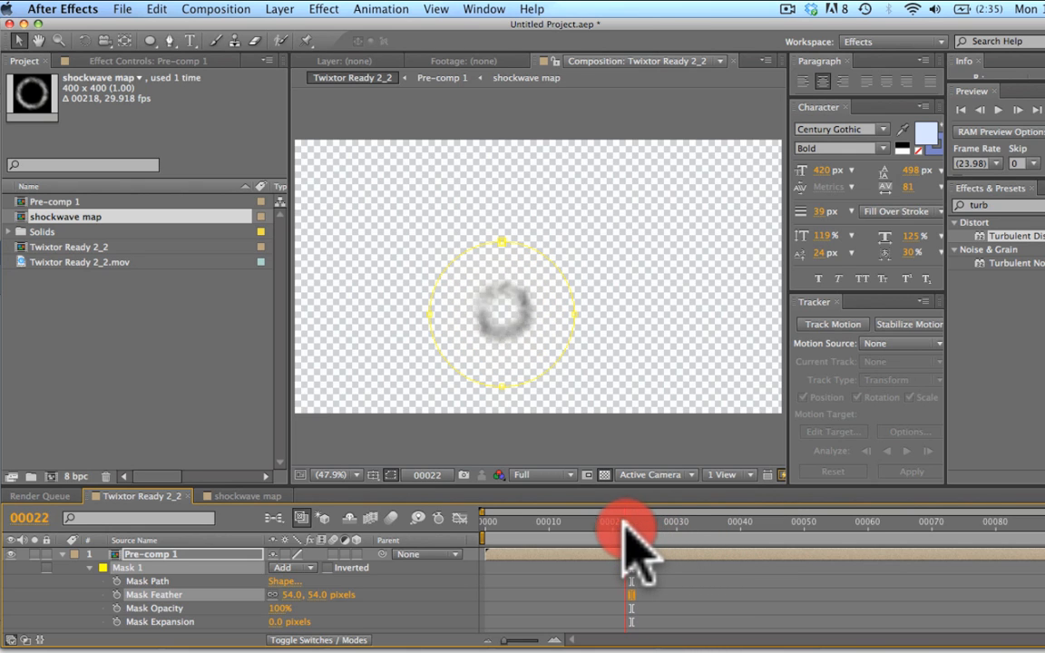
pyautogui.moveTo(627, 526); pyautogui.dragTo(686, 526)
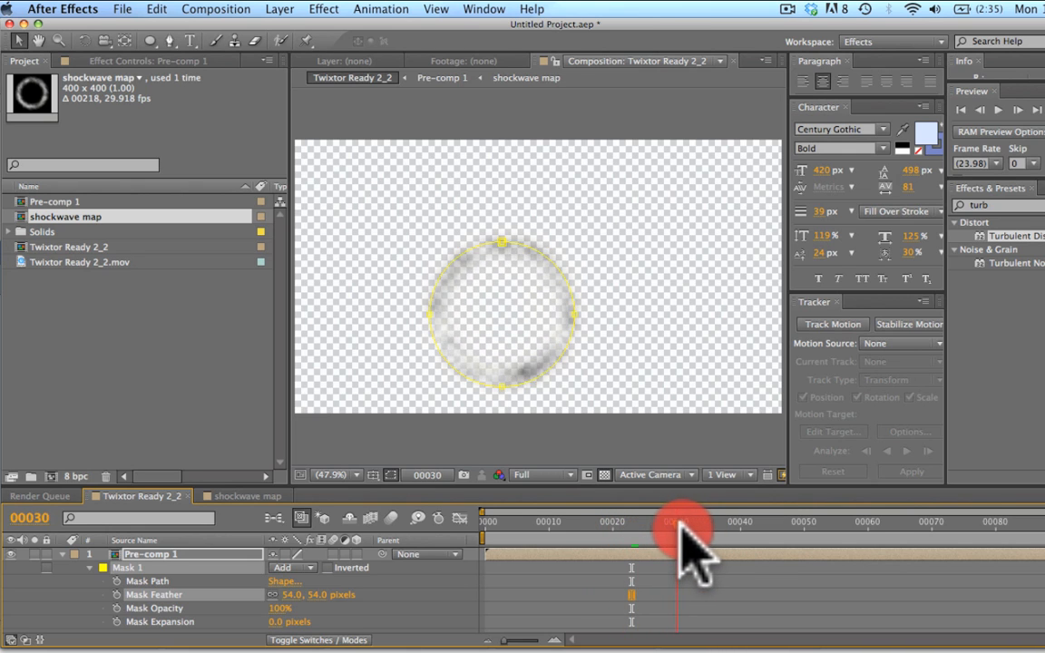
pyautogui.moveTo(686, 523); pyautogui.dragTo(608, 523)
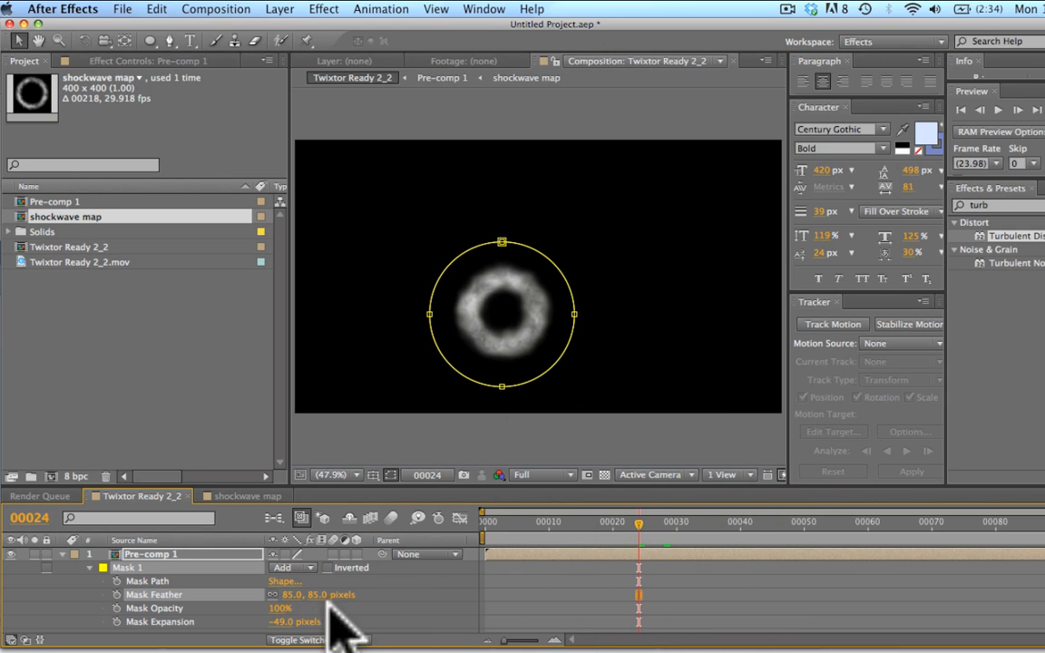
# Keyframe Mask Expansion from +49 down to -99 px so the ring thins and vanishes by frame 31.
pyautogui.moveTo(294, 620); pyautogui.dragTo(294, 621)
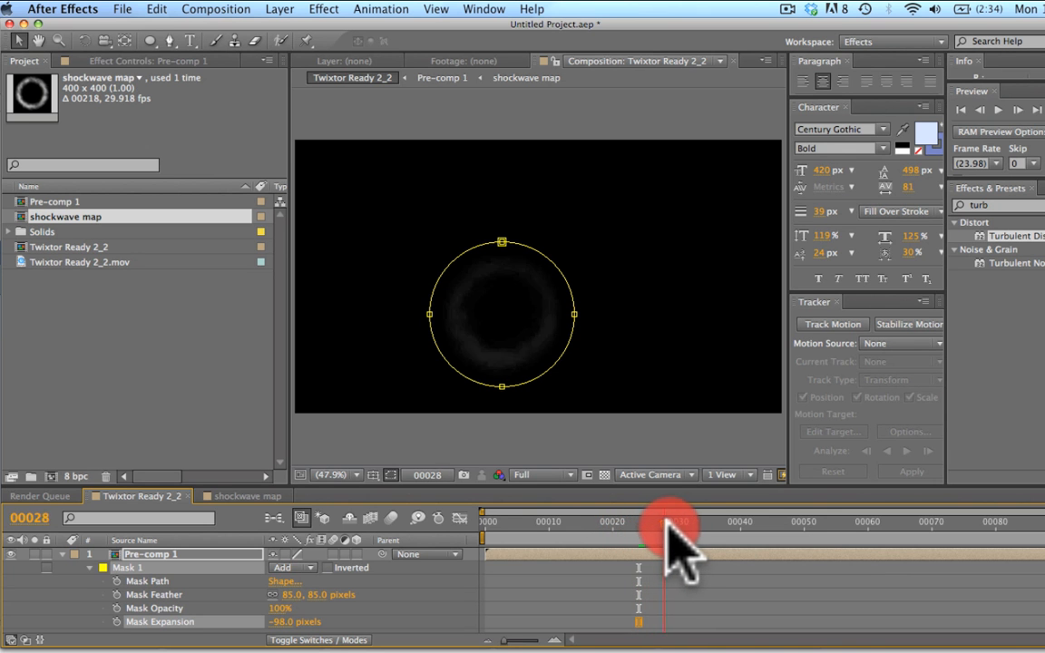
pyautogui.moveTo(680, 523); pyautogui.dragTo(608, 523)
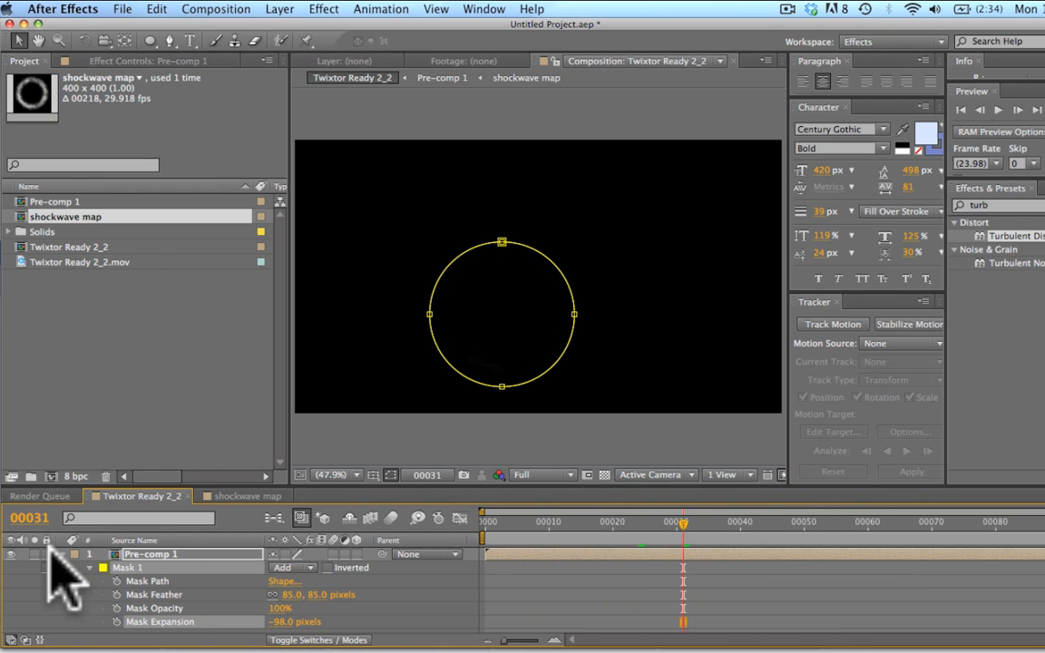
# Create comp Twixtor Ready 2_3 with the ring comp layered over the .mov footage, scrubbed to the ring frame.
pyautogui.click(77, 555)
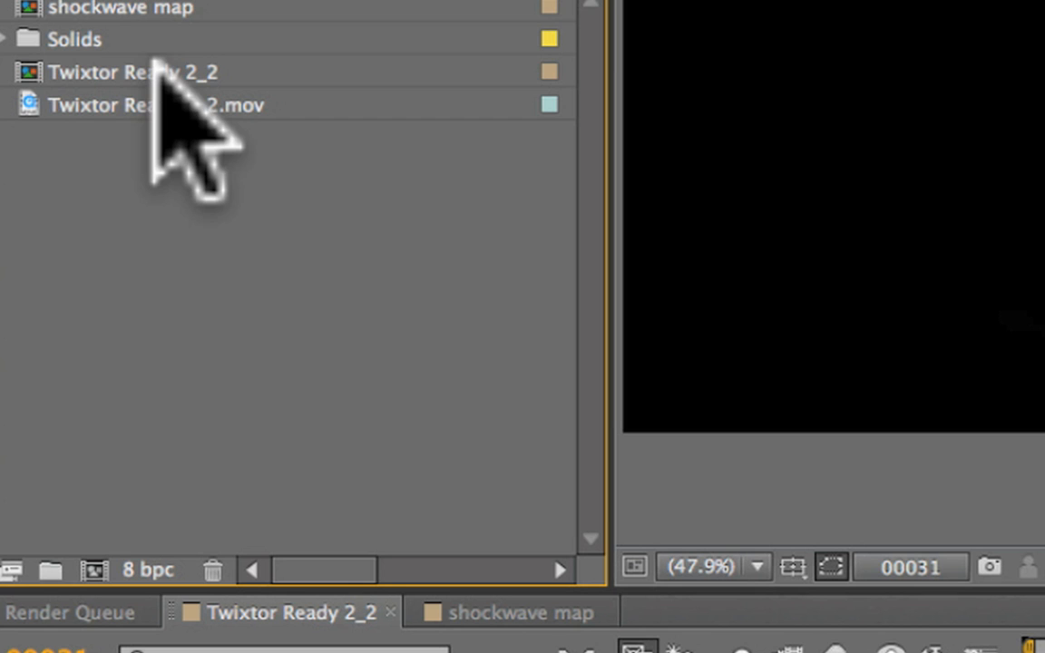
pyautogui.click(135, 73)
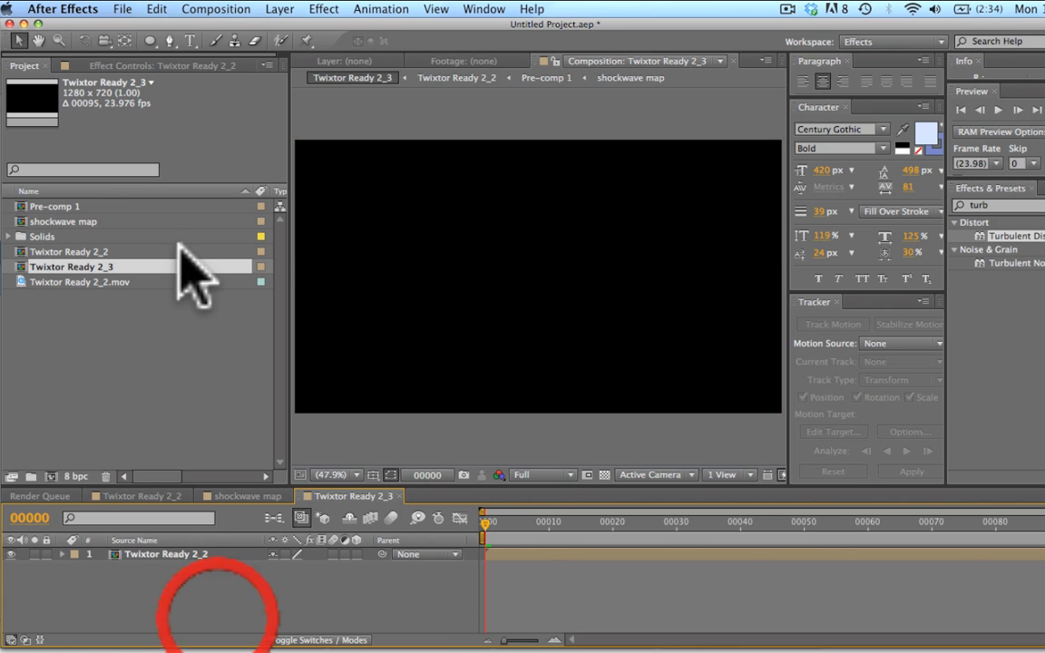
pyautogui.click(81, 281)
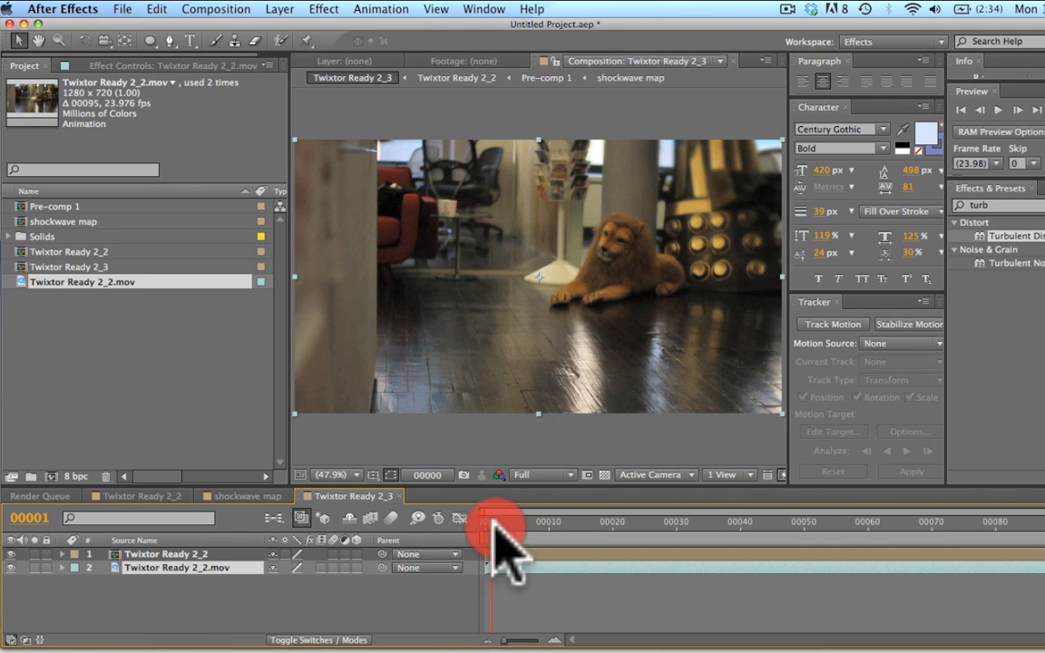
pyautogui.moveTo(494, 523); pyautogui.dragTo(626, 523)
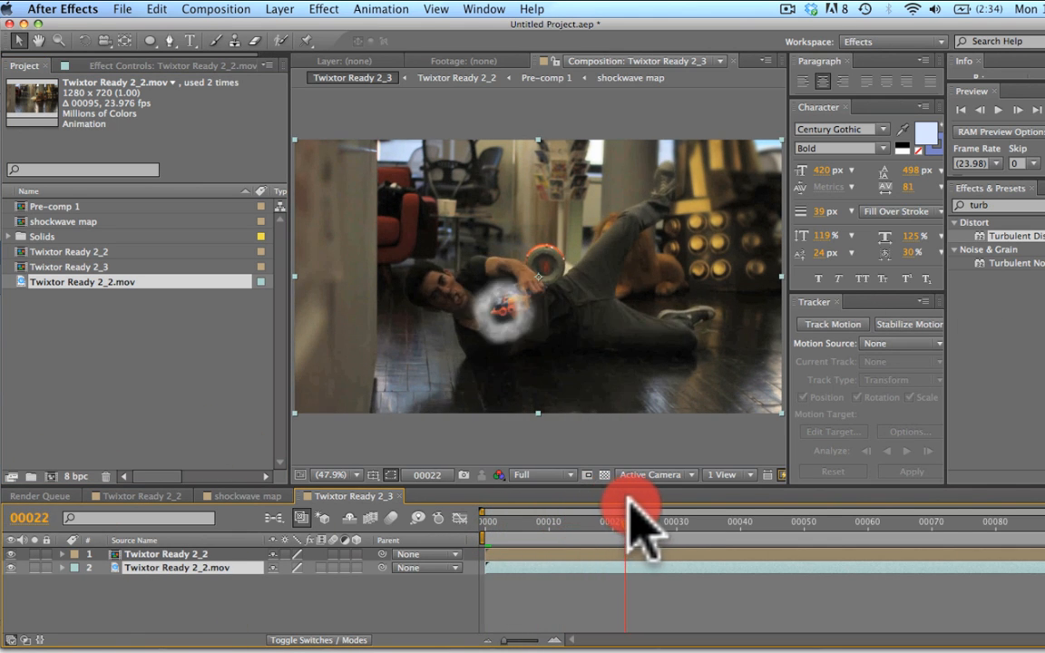
pyautogui.moveTo(635, 523); pyautogui.dragTo(613, 522)
pyautogui.write('displac')
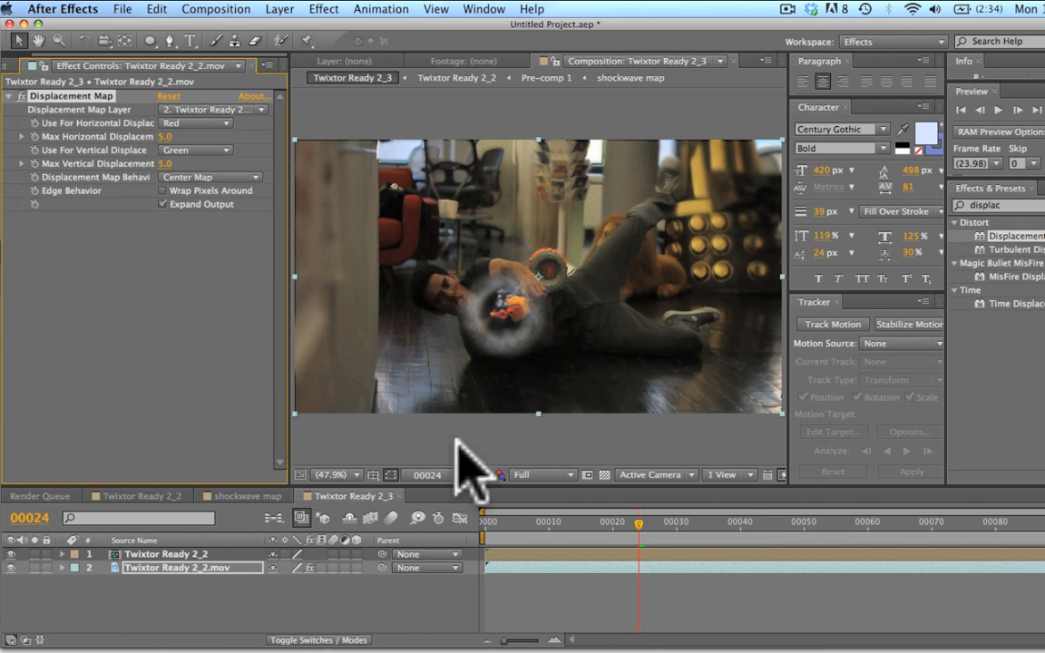
# Point Displacement Map at the ring layer, renamed 'displacement map', using Lightness with max displacement 97.
pyautogui.click(214, 109)
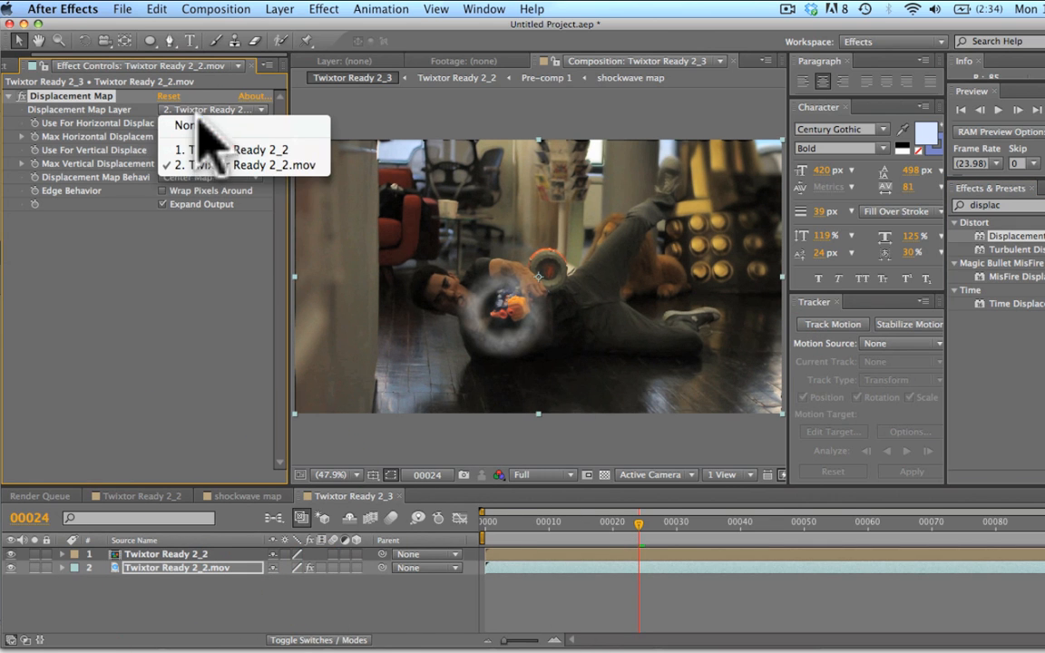
pyautogui.click(238, 148)
pyautogui.write('d')
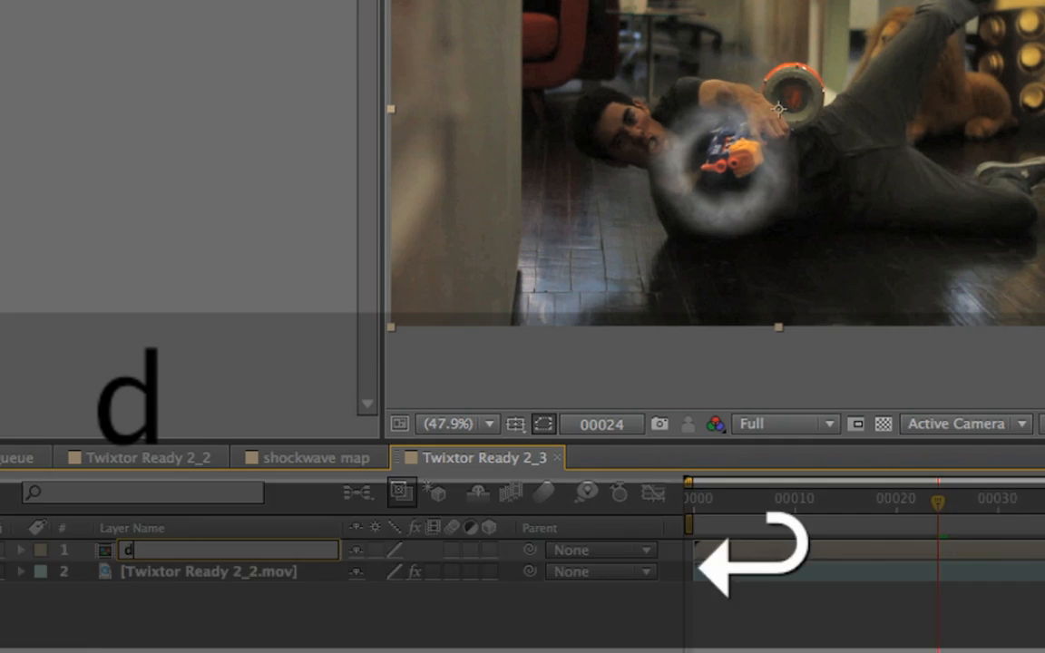
pyautogui.write('isplacement')
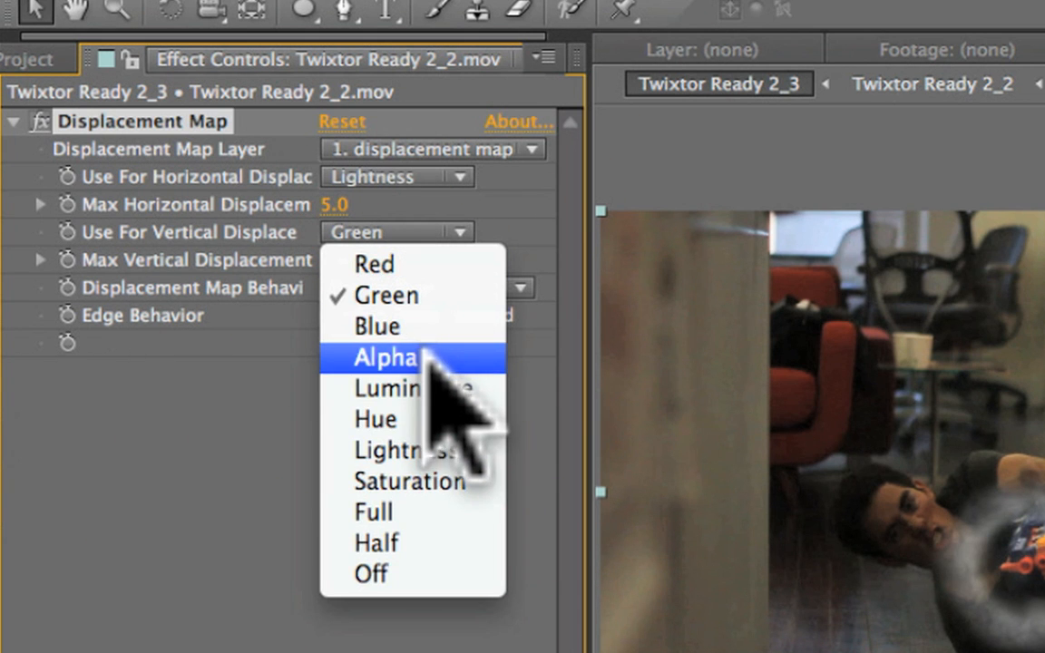
pyautogui.click(396, 451)
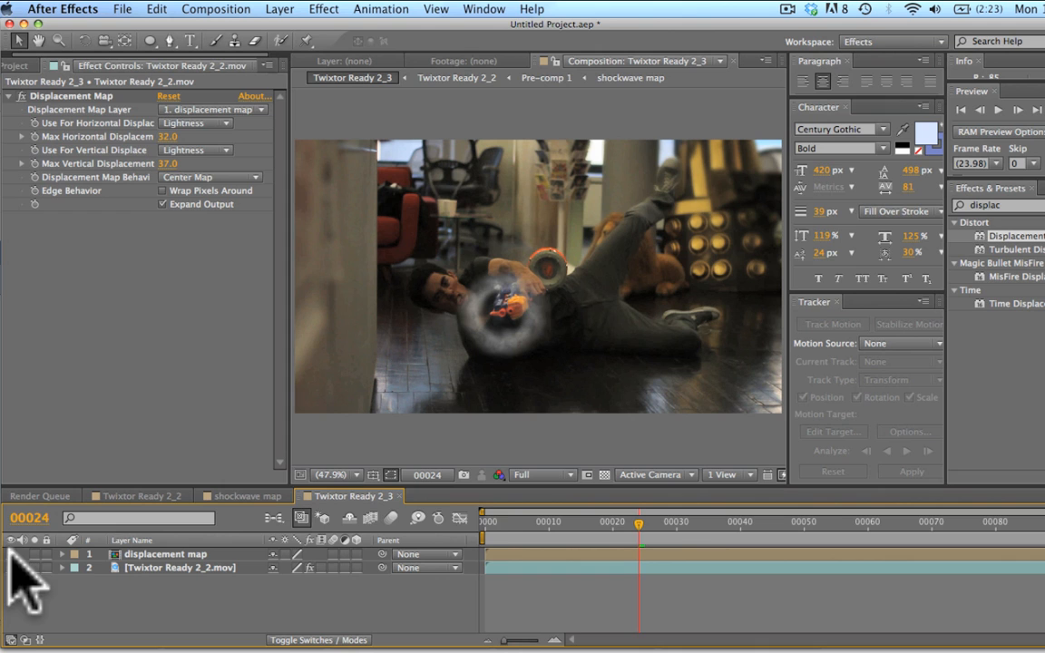
pyautogui.moveTo(155, 581)
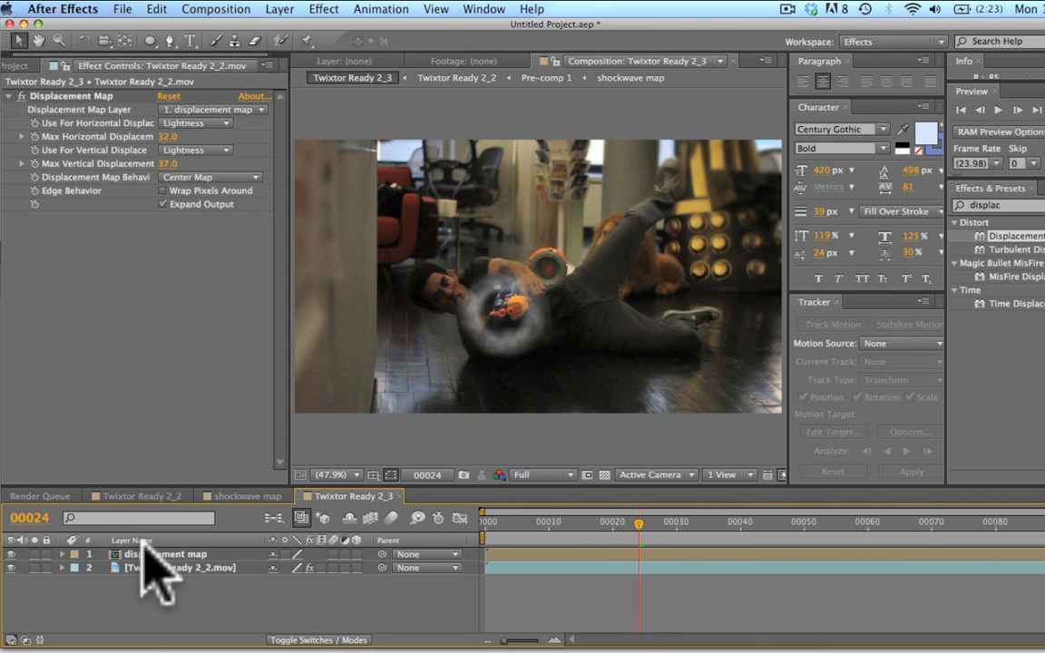
pyautogui.moveTo(644, 584)
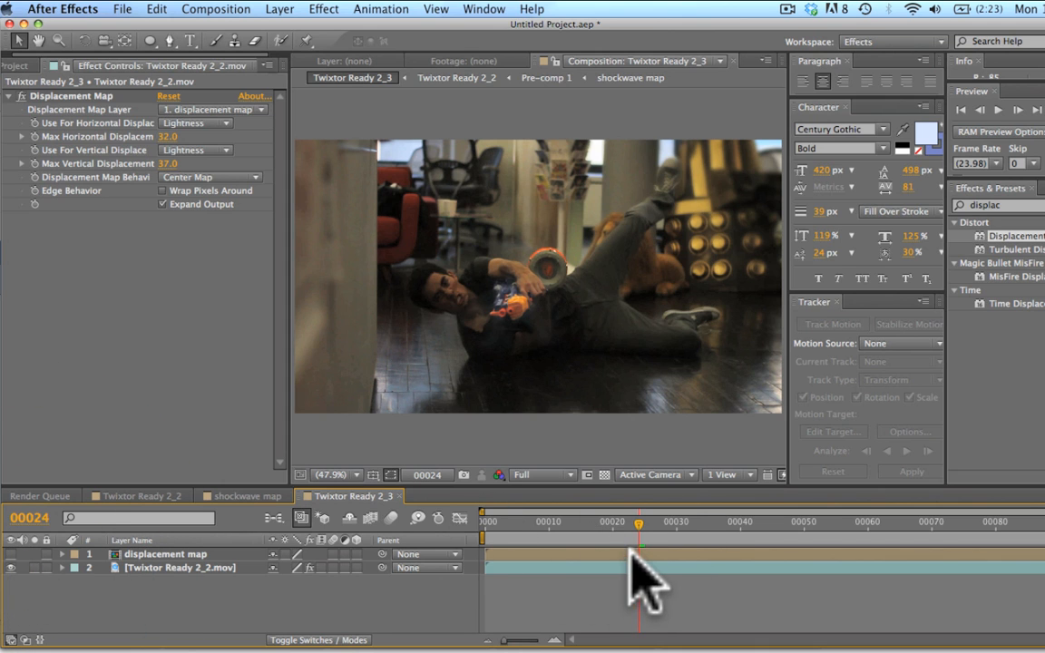
# Lower the displacement map layer's opacity so only the distortion, not the ring, stays visible.
pyautogui.click(165, 556)
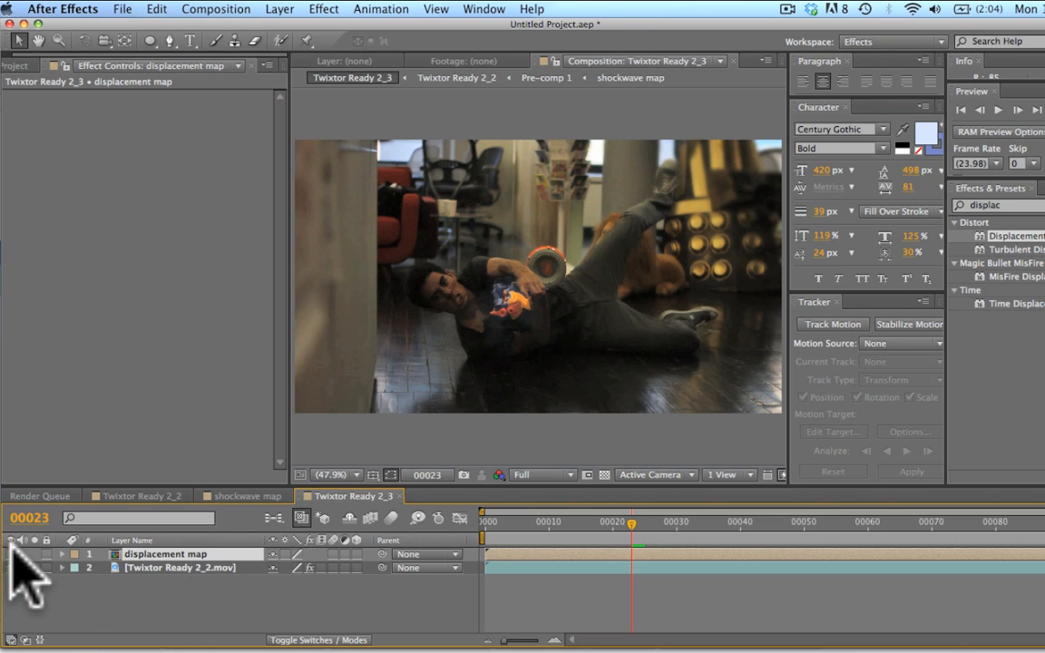
pyautogui.click(61, 556)
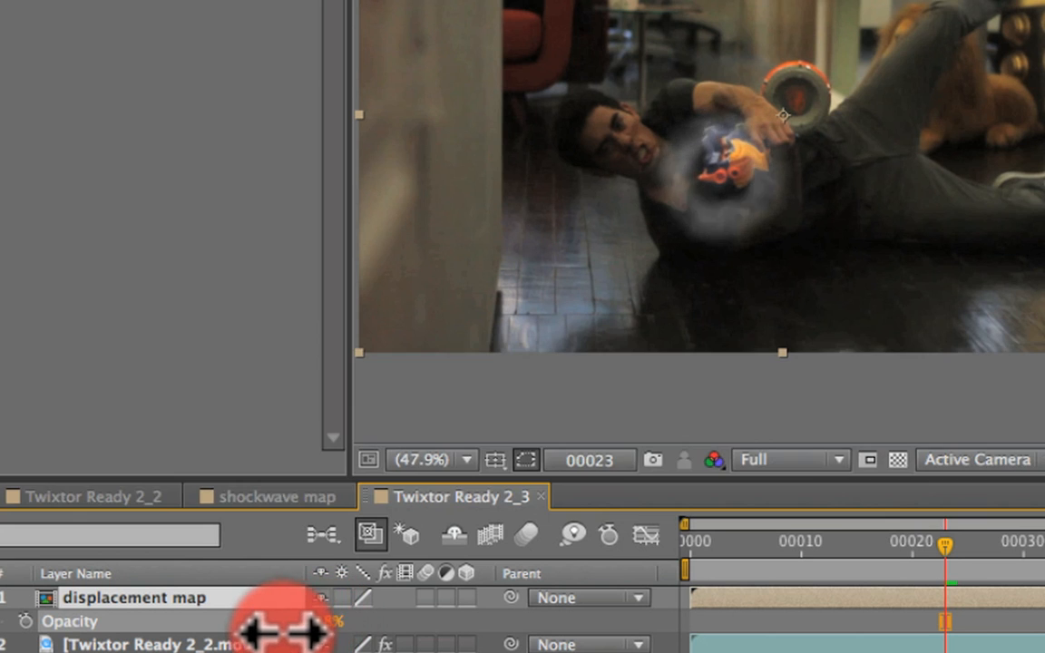
pyautogui.moveTo(263, 620); pyautogui.dragTo(240, 621)
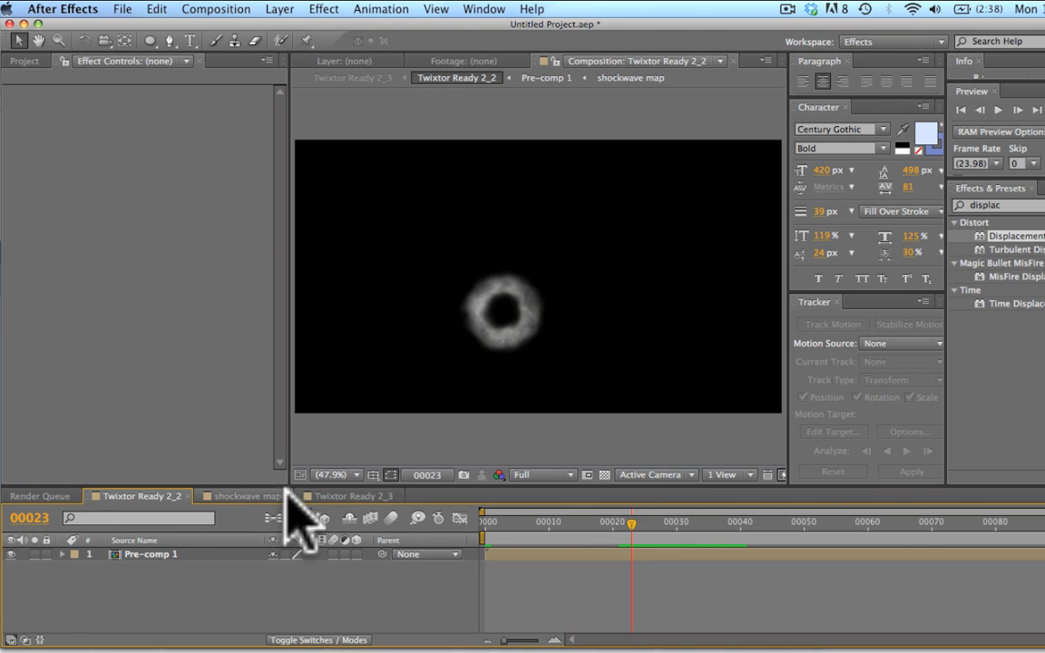
# Return to Twixtor Ready 2_2 at frame 22, open nested Pre-comp 1 and select the shockwave map layer.
pyautogui.click(352, 496)
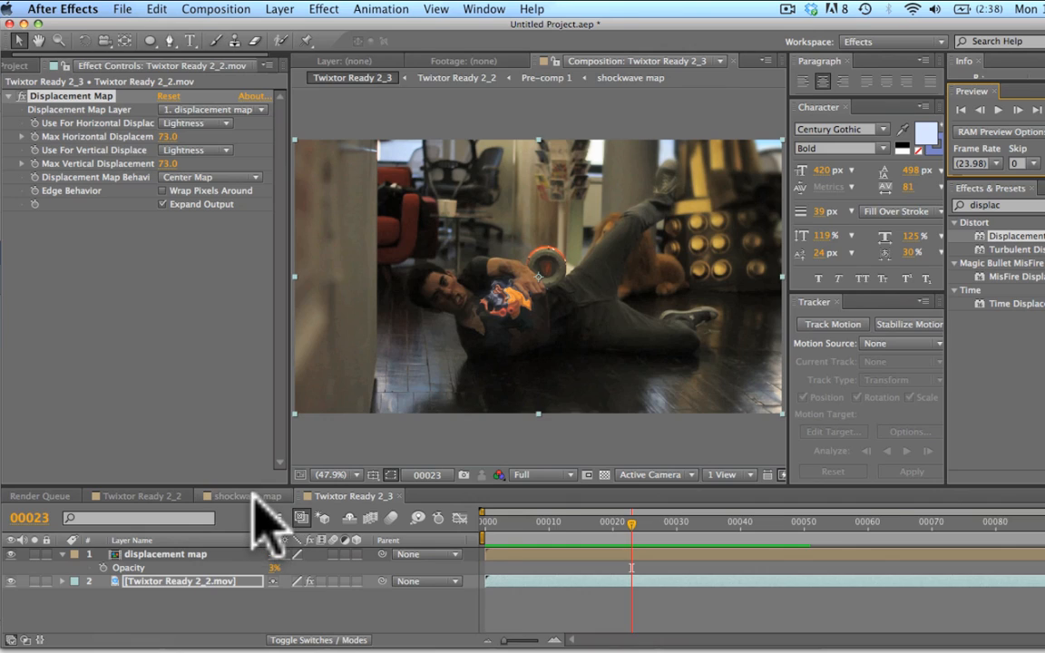
pyautogui.click(136, 497)
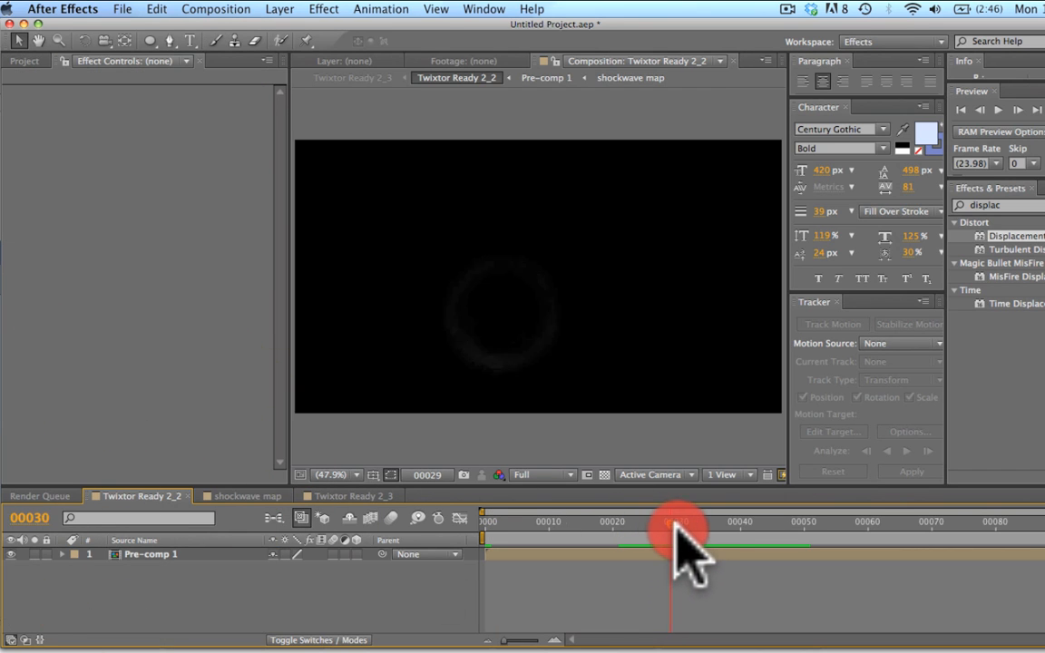
pyautogui.click(153, 556)
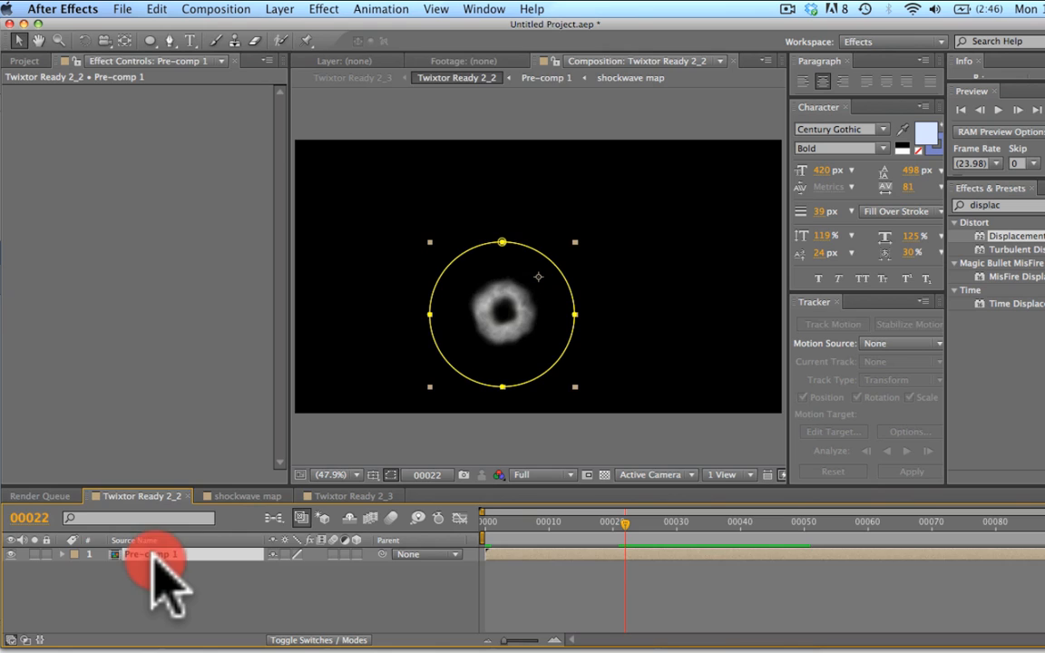
pyautogui.doubleClick(153, 555)
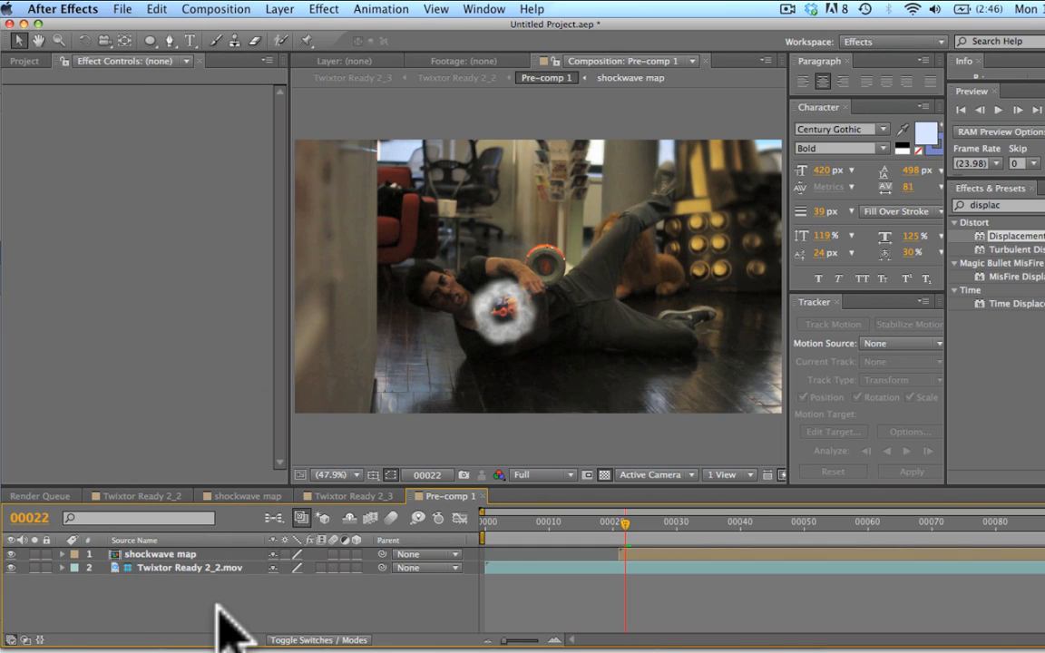
pyautogui.click(160, 555)
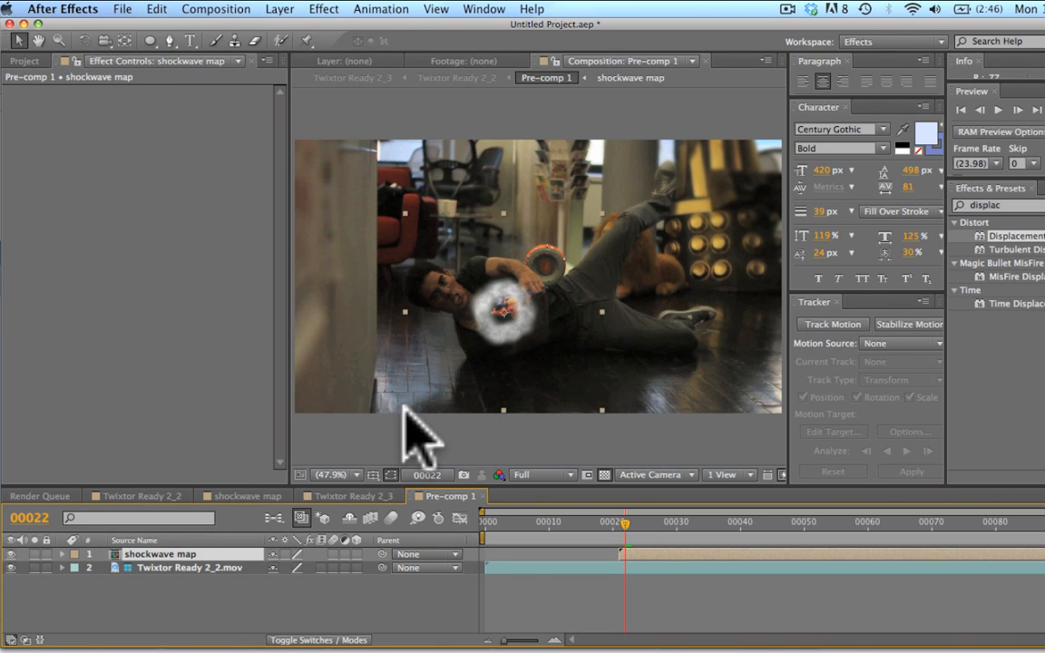